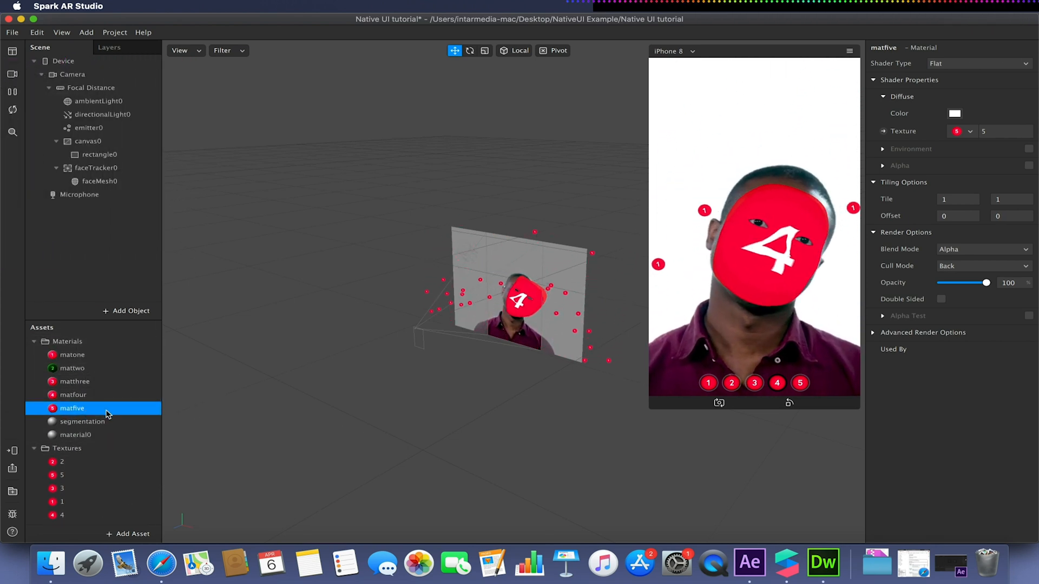
Step: Open script.js in Dreamweaver and highlight line 76's Patches.inputs.setScalar call passing selectedIndex
left_click(823, 563)
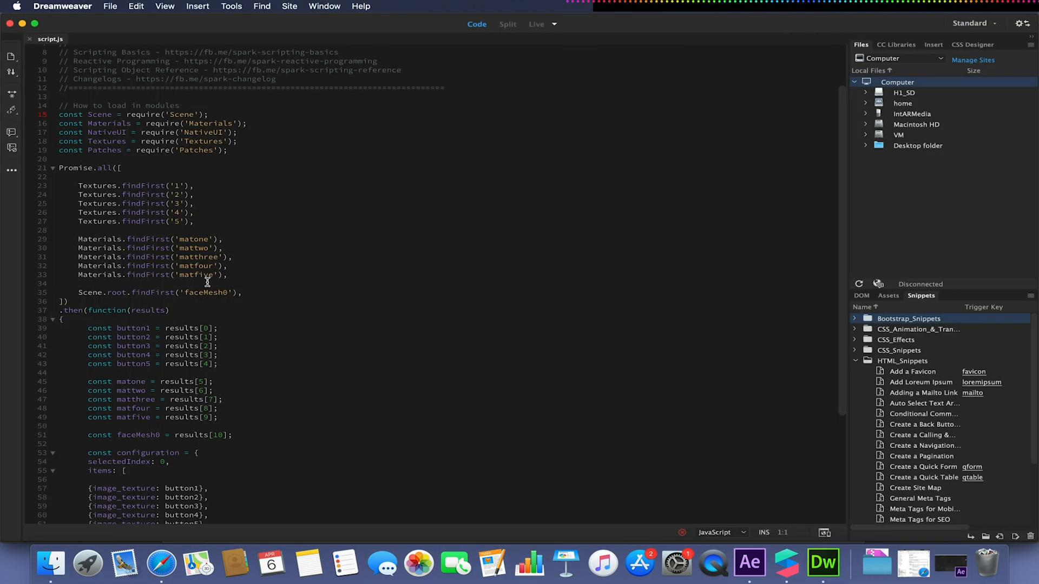
scroll("down", 3)
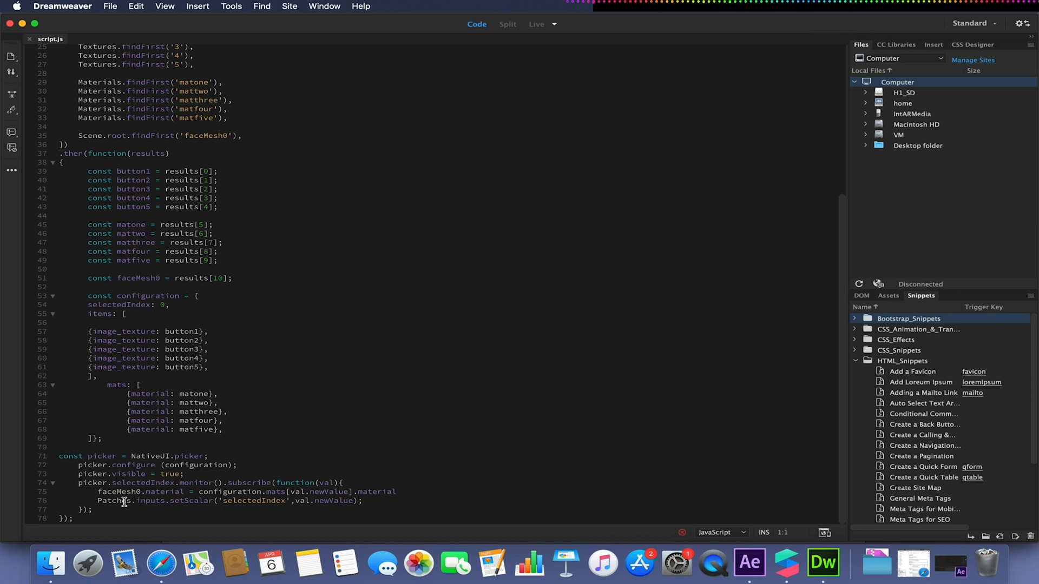
left_click_drag(98, 501, 299, 501)
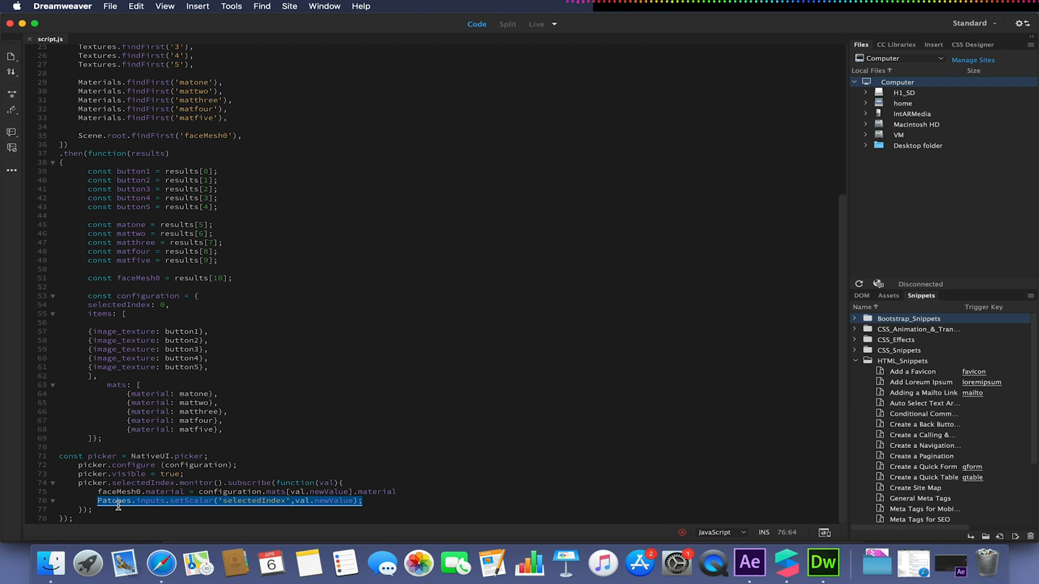
mouse_move(201, 516)
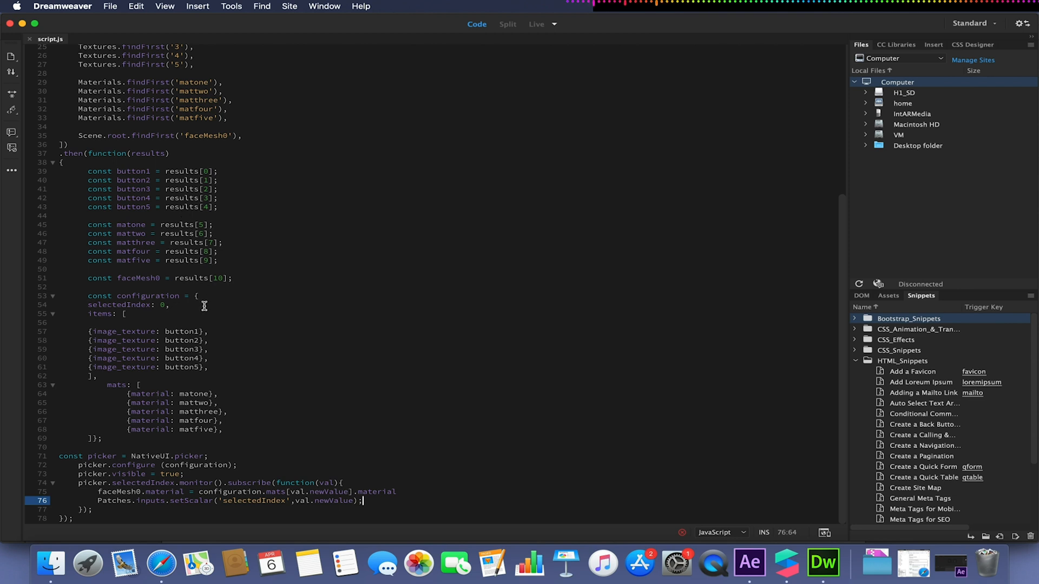
scroll("up", 3)
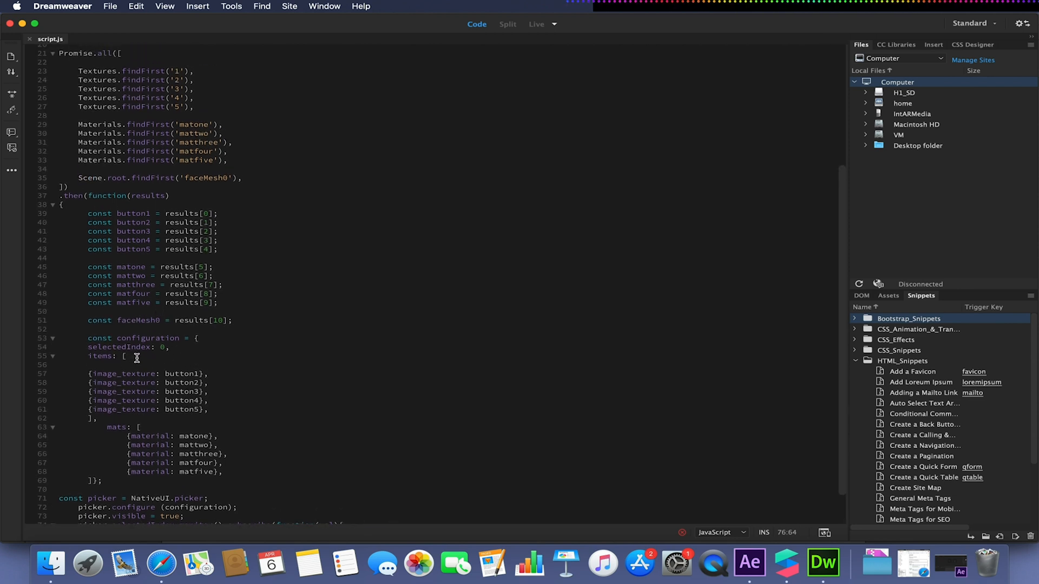
mouse_move(190, 392)
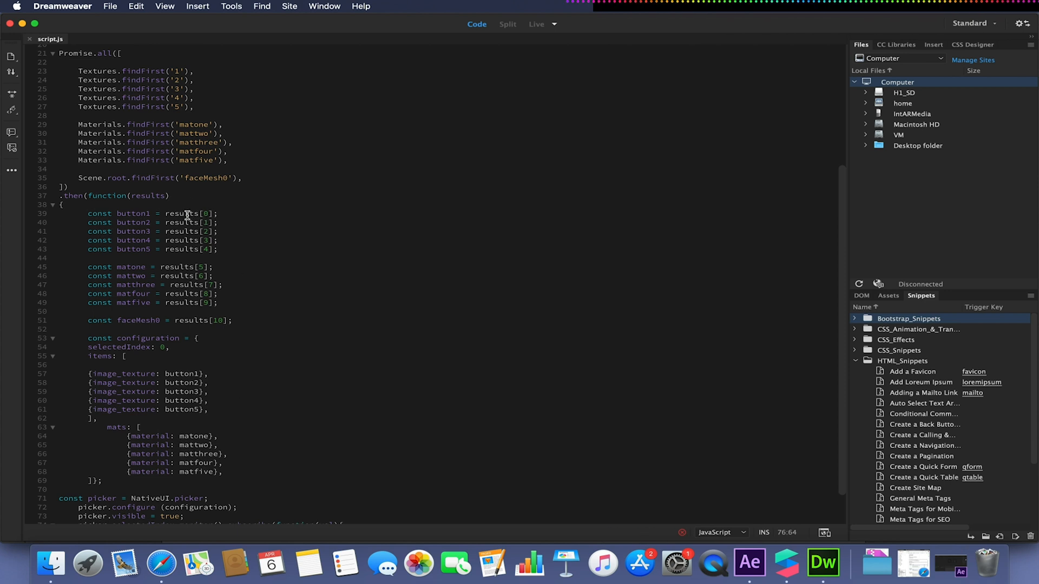
mouse_move(415, 242)
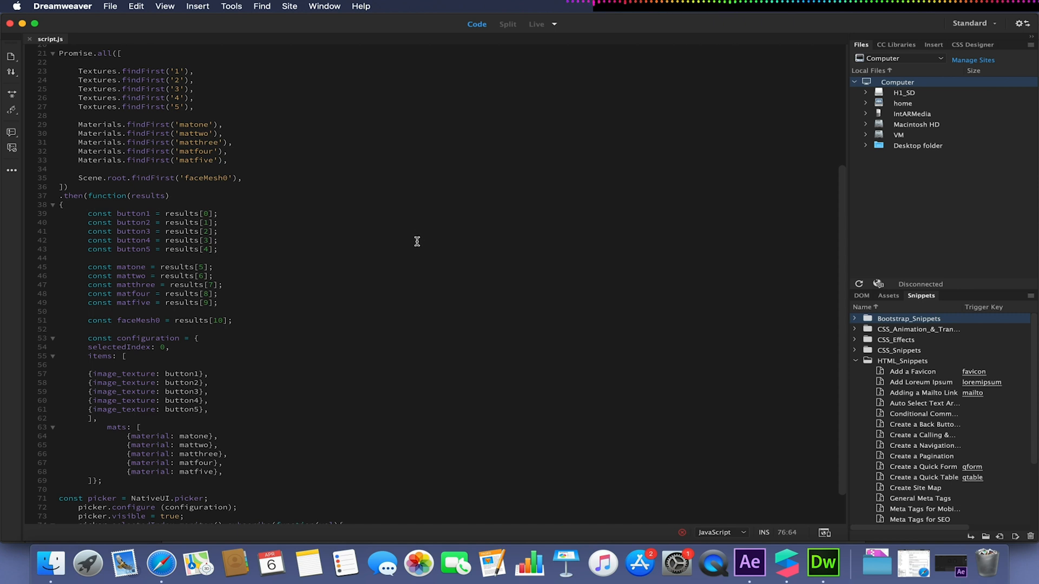
mouse_move(546, 301)
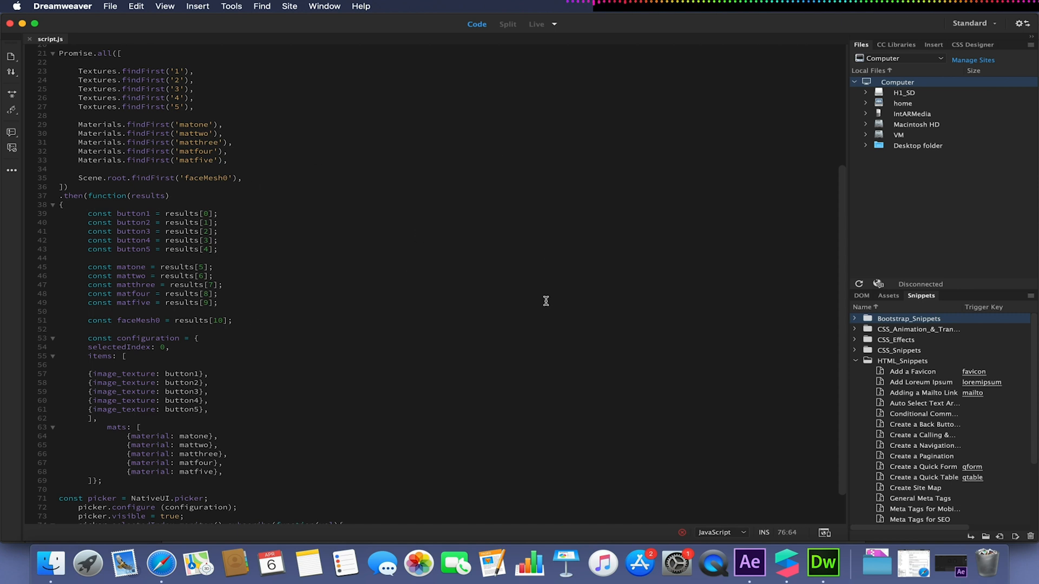
mouse_move(785, 563)
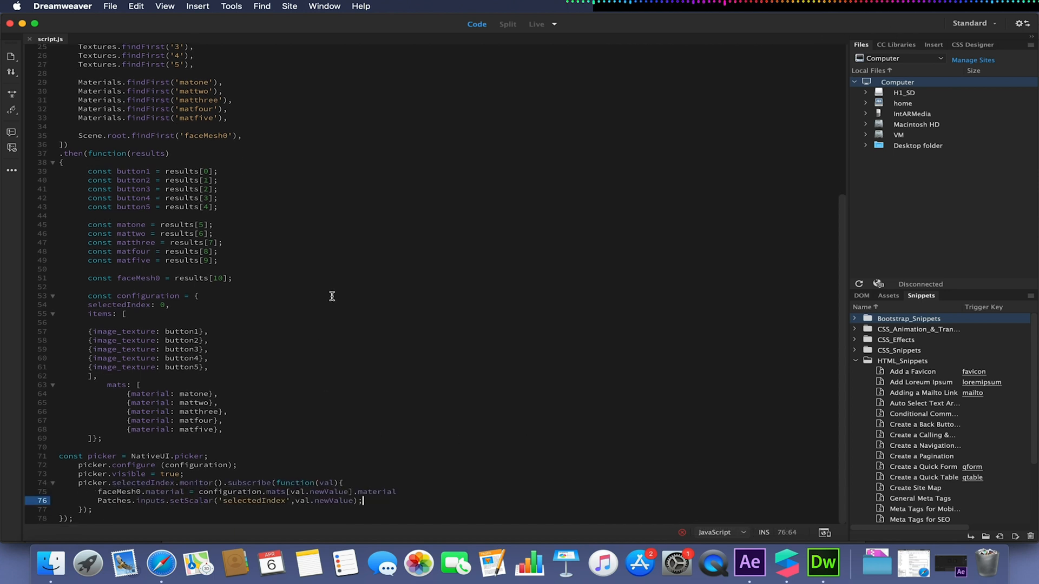
mouse_move(787, 562)
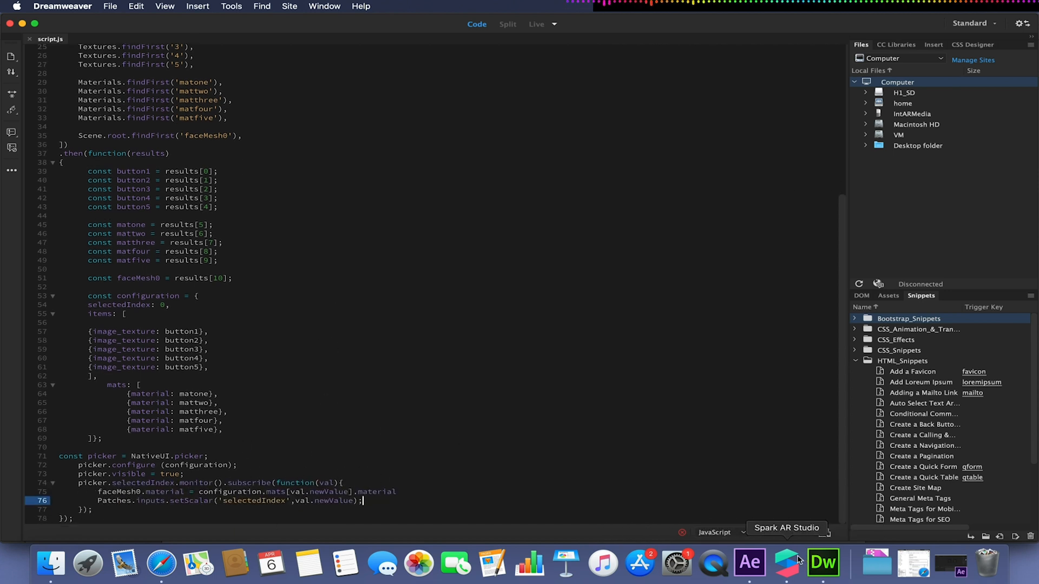
Step: Add a Number variable named selectedIndex to script.js's From Script variables
left_click(786, 561)
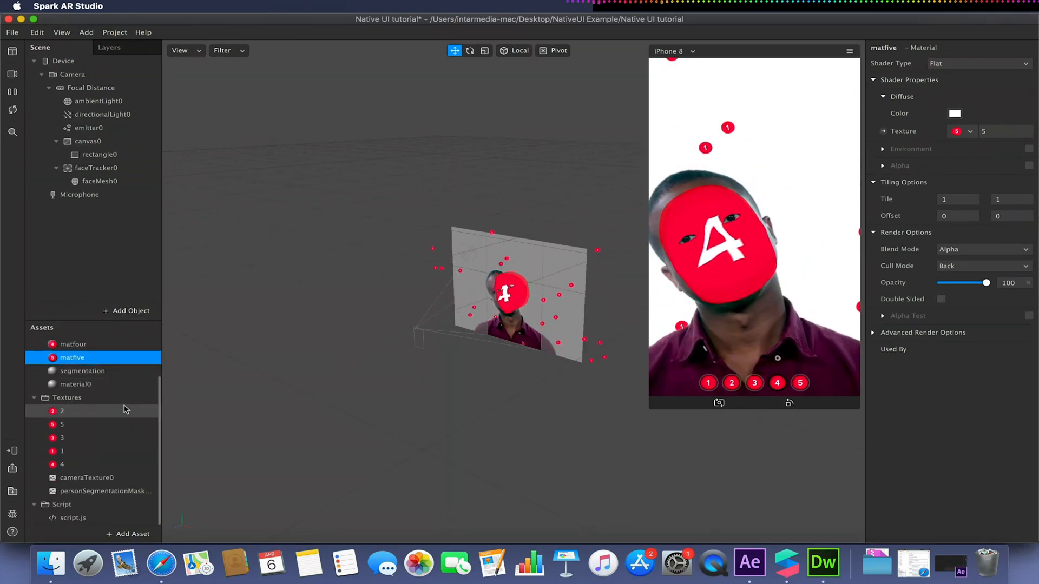
left_click(72, 518)
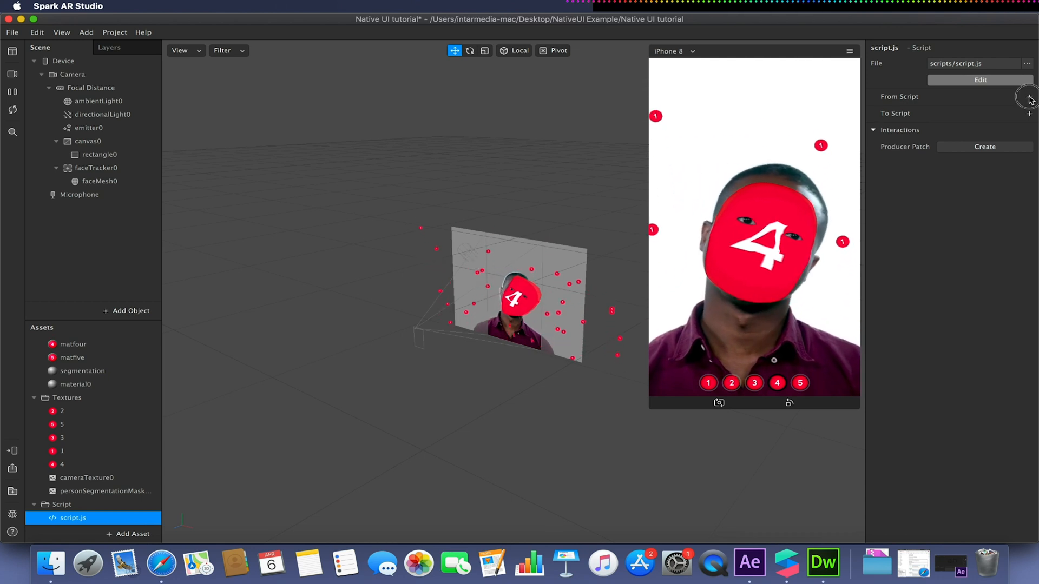
left_click(1031, 97)
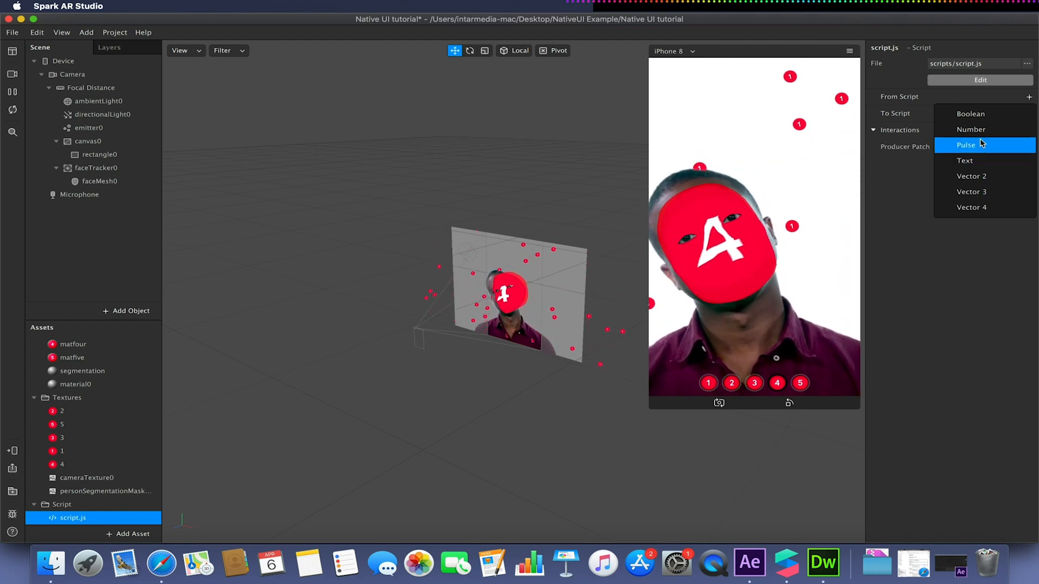
left_click(970, 130)
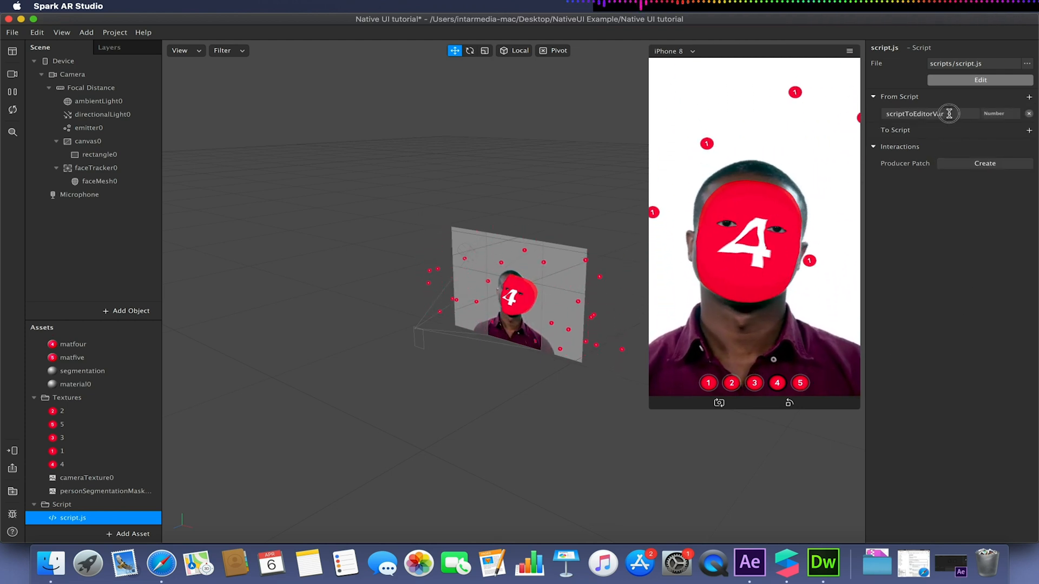
double_click(930, 113)
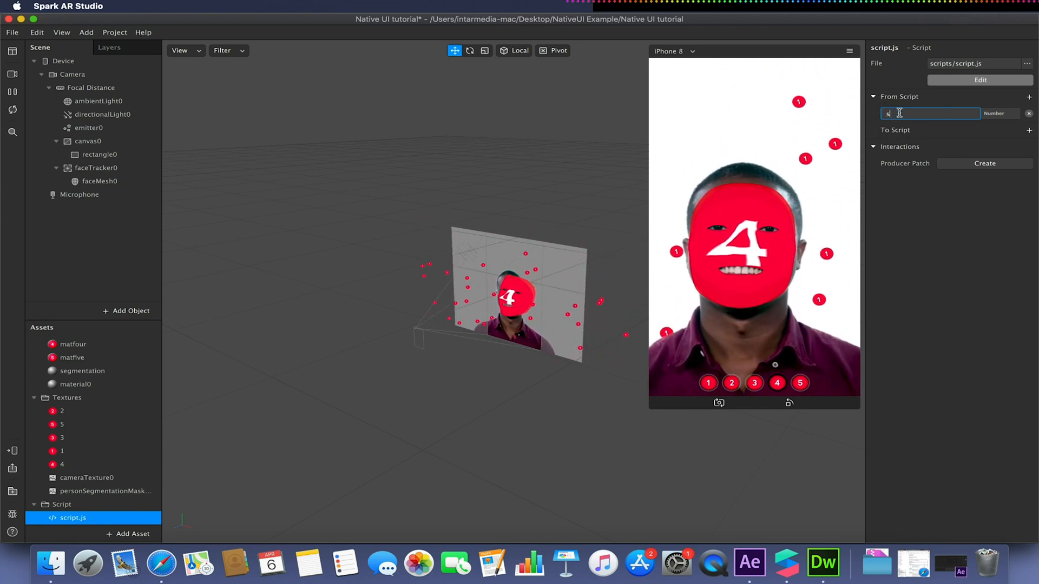
type("selectedIn")
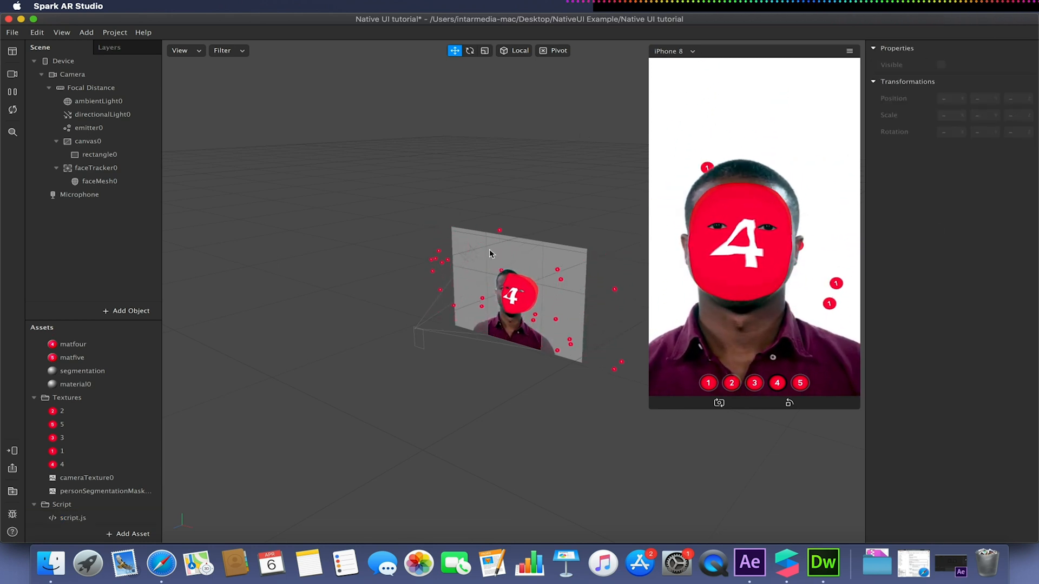
Step: Show the Patch Editor for script.js and add a Value patch fed by Variables From Script
left_click(72, 518)
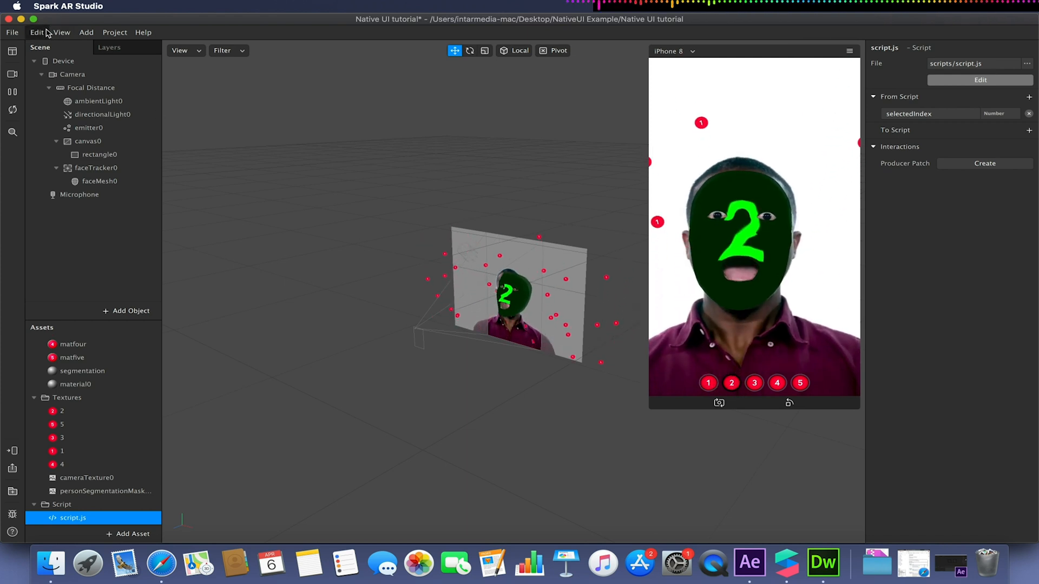
left_click(64, 32)
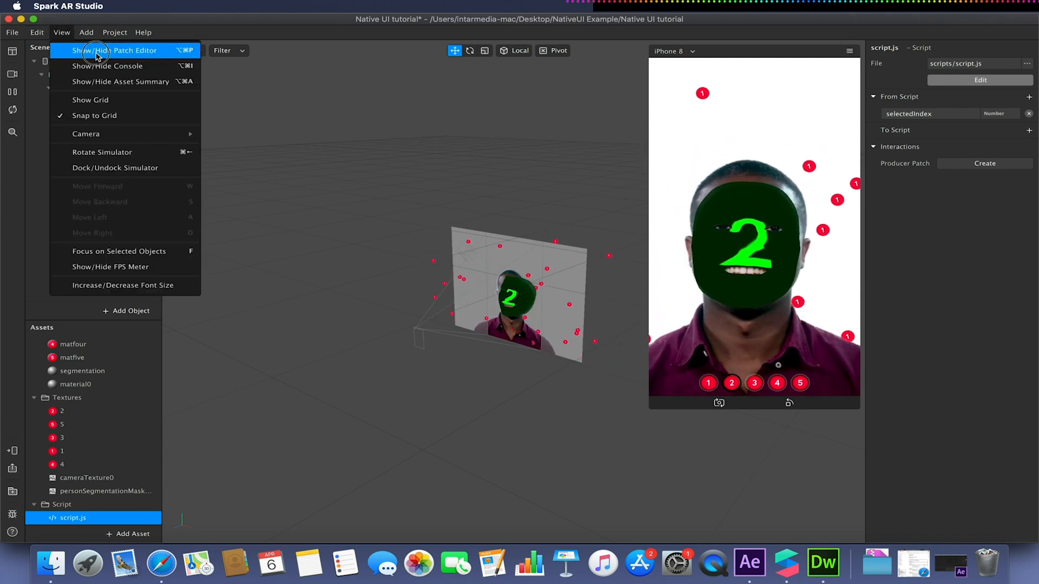
left_click(97, 50)
type("value")
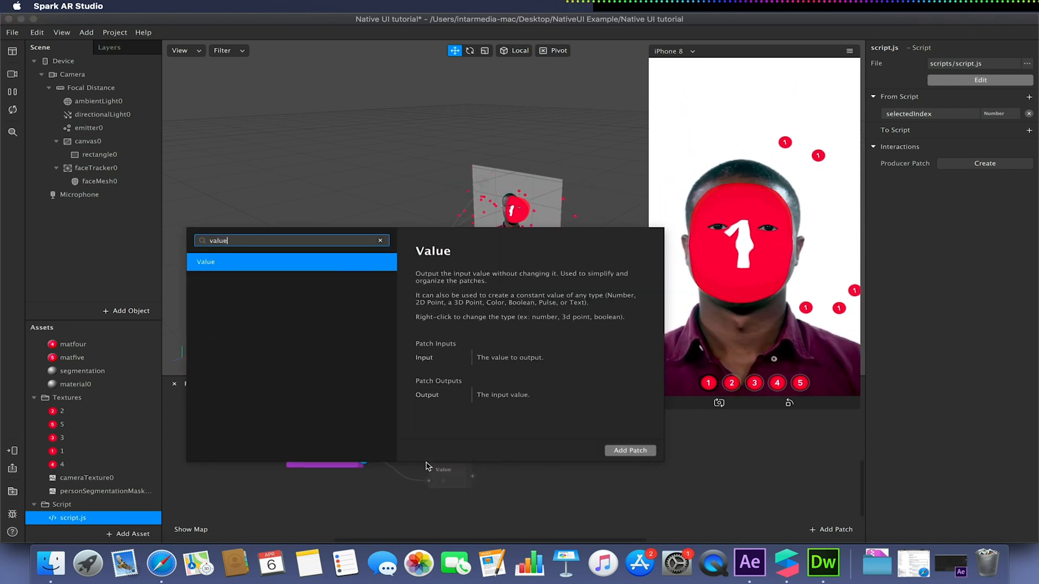
left_click(630, 450)
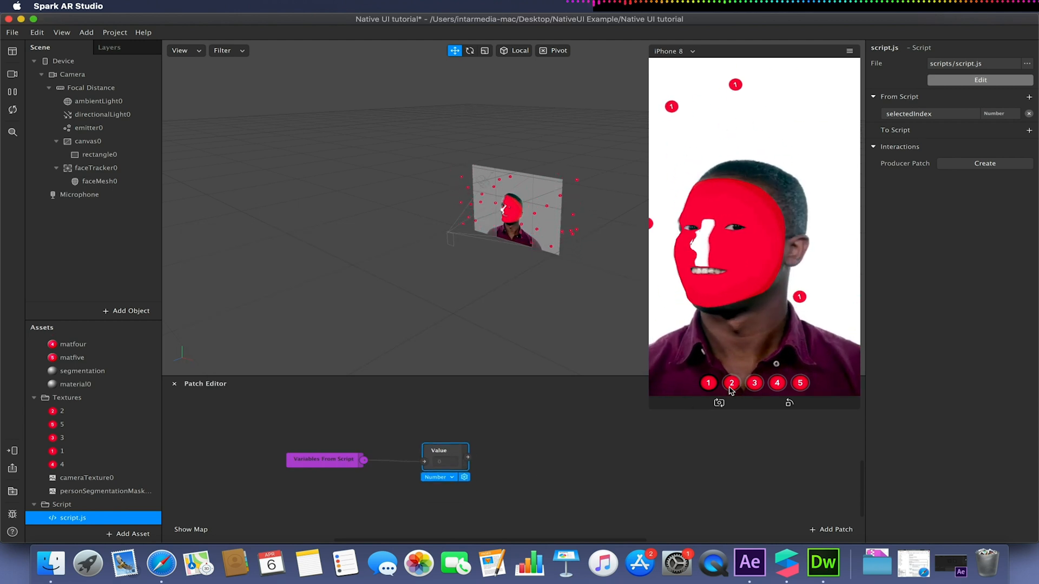
Step: Tap through several picker buttons in the preview to switch face paints
left_click(731, 383)
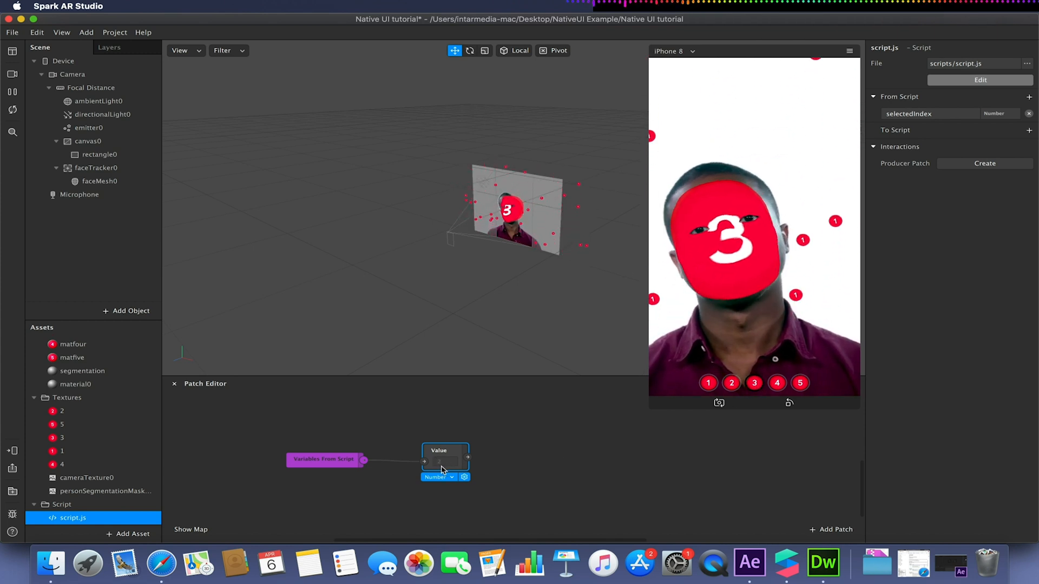
left_click(776, 383)
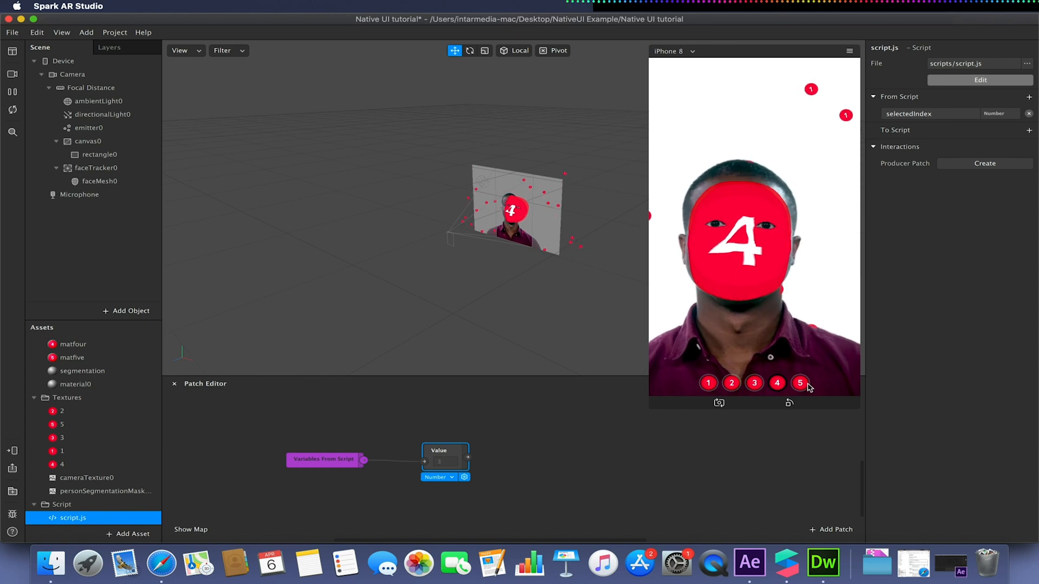
left_click(776, 383)
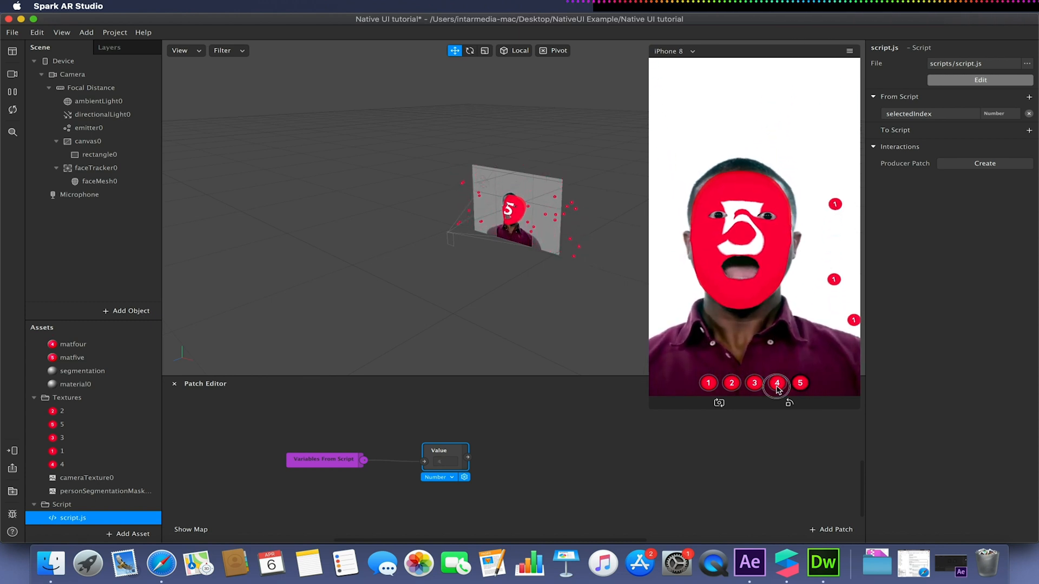
left_click(708, 383)
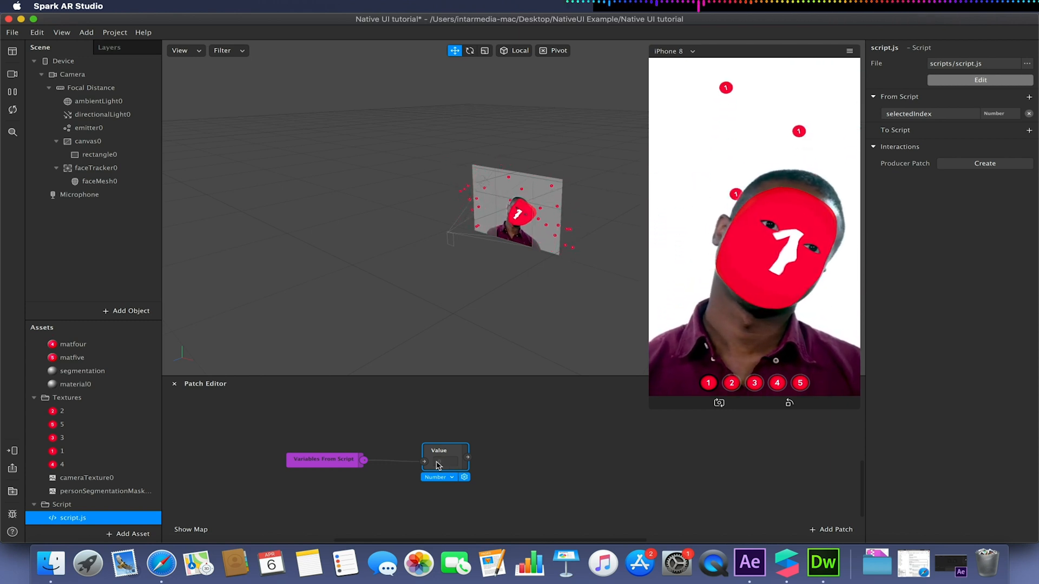
Step: Route Value through an Equals Exactly patch into emitter0's Visible port and test picker options
left_click_drag(446, 457, 390, 441)
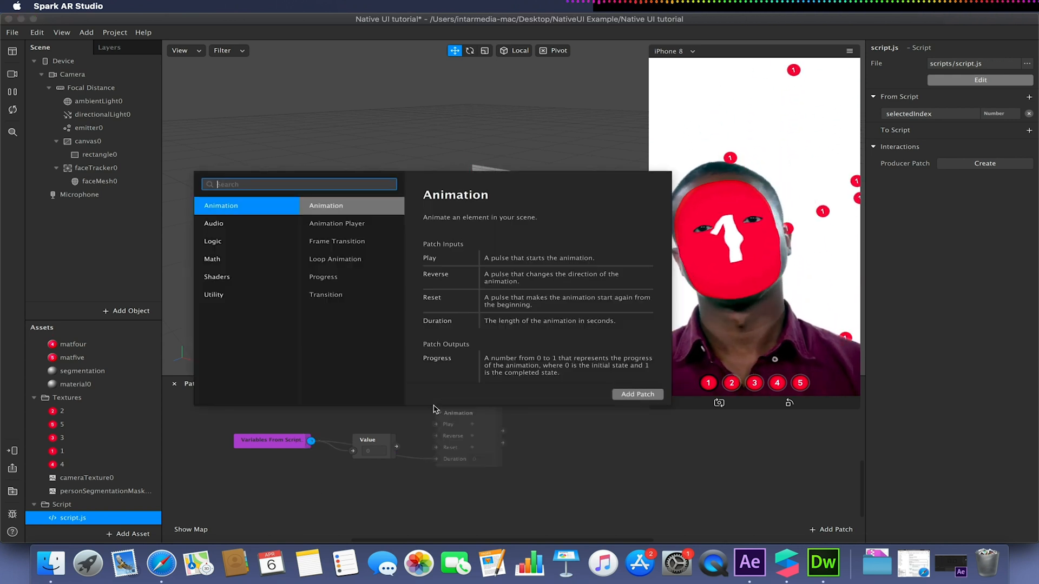
type("equals")
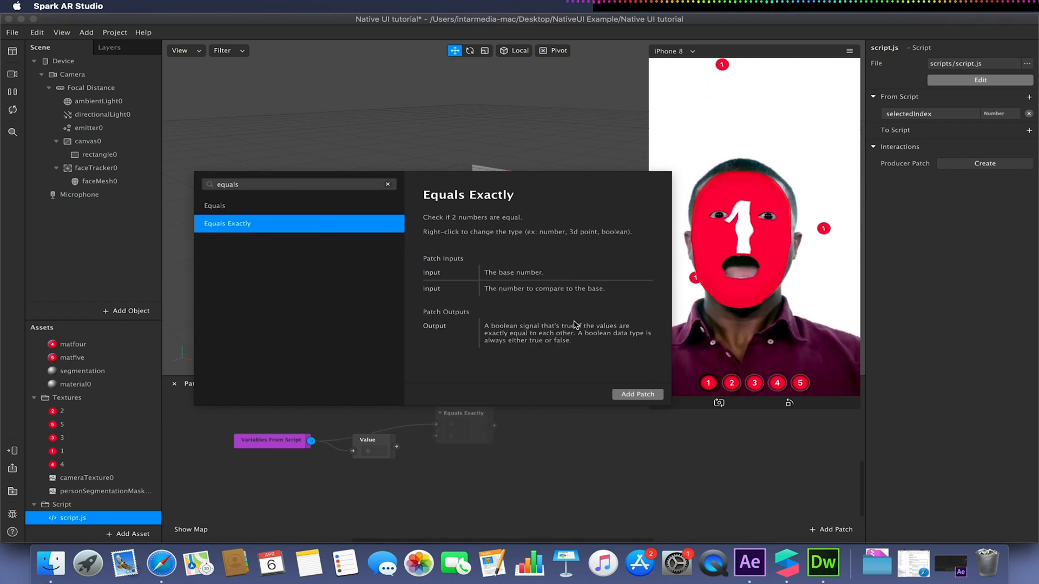
left_click(638, 394)
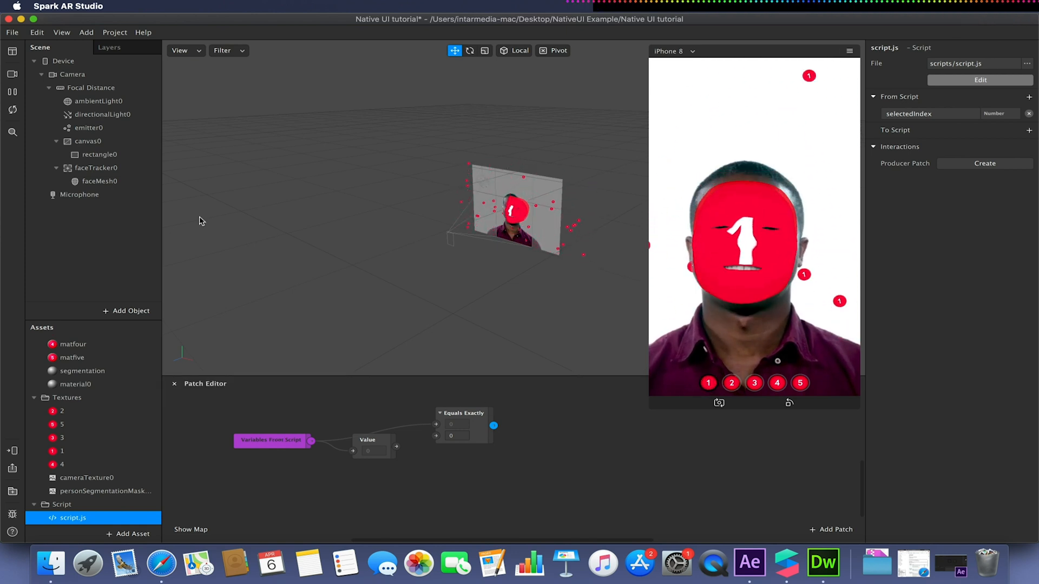
left_click(86, 127)
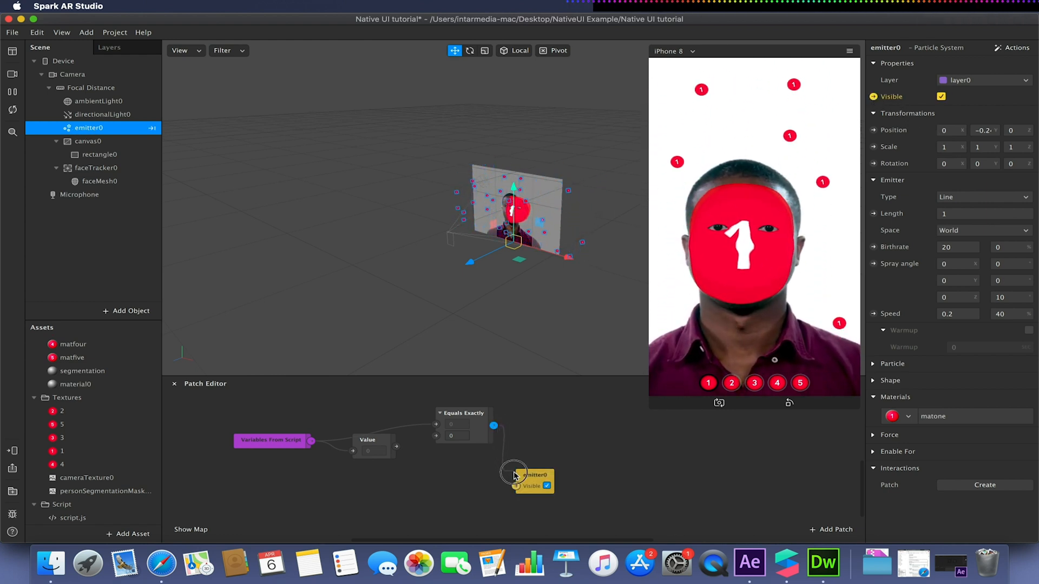
left_click_drag(530, 477, 573, 434)
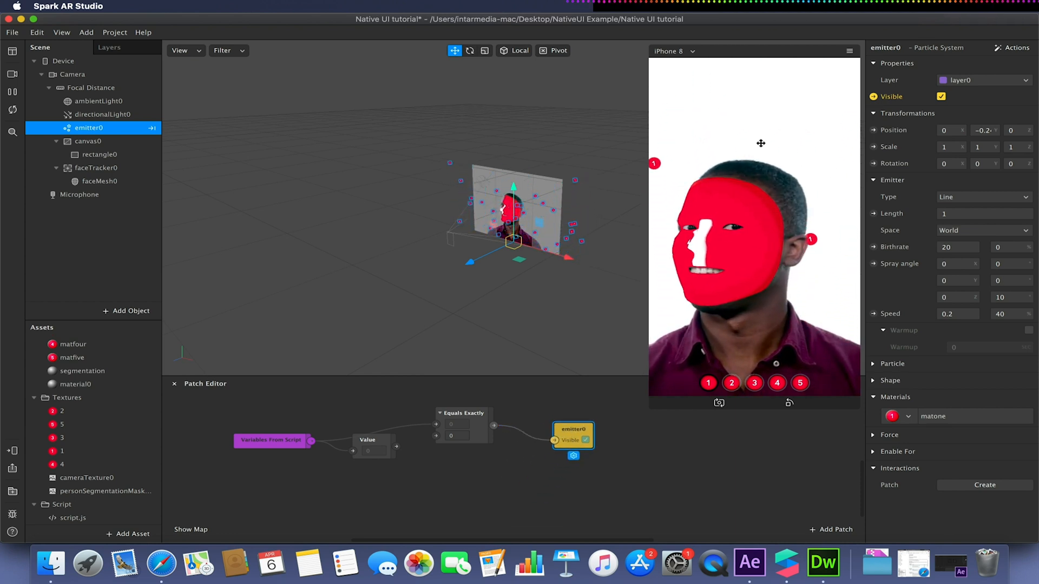
left_click(731, 383)
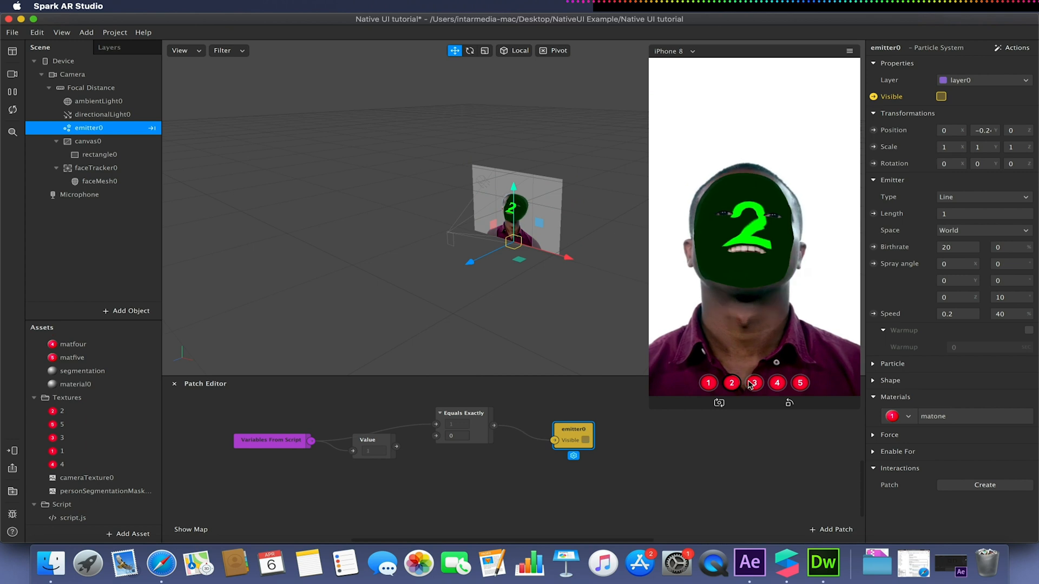
left_click(800, 383)
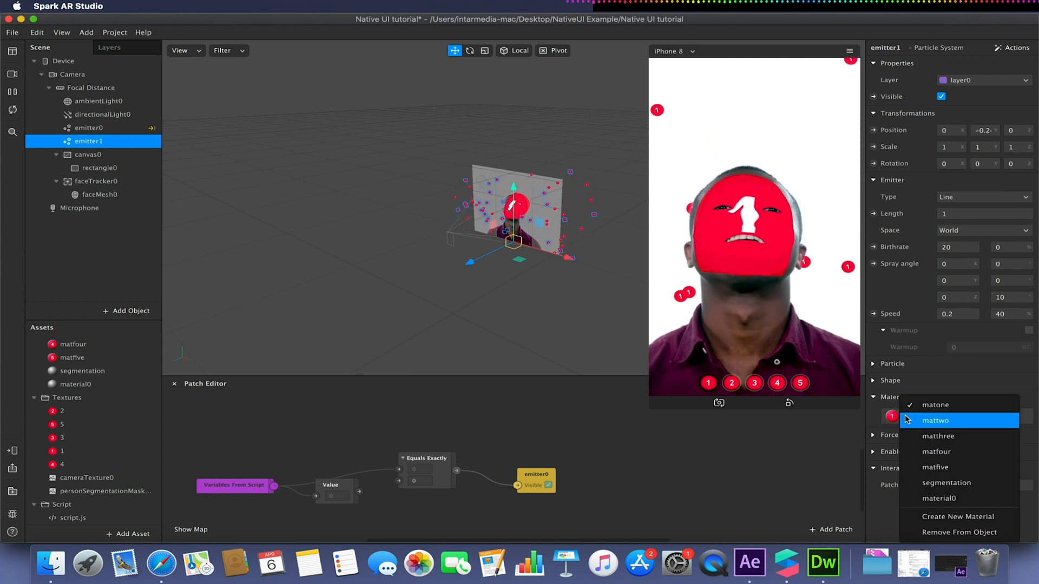
Step: Give emitter1 the mattwo material, drive its visibility by index equals 1, and test option 2
left_click(935, 420)
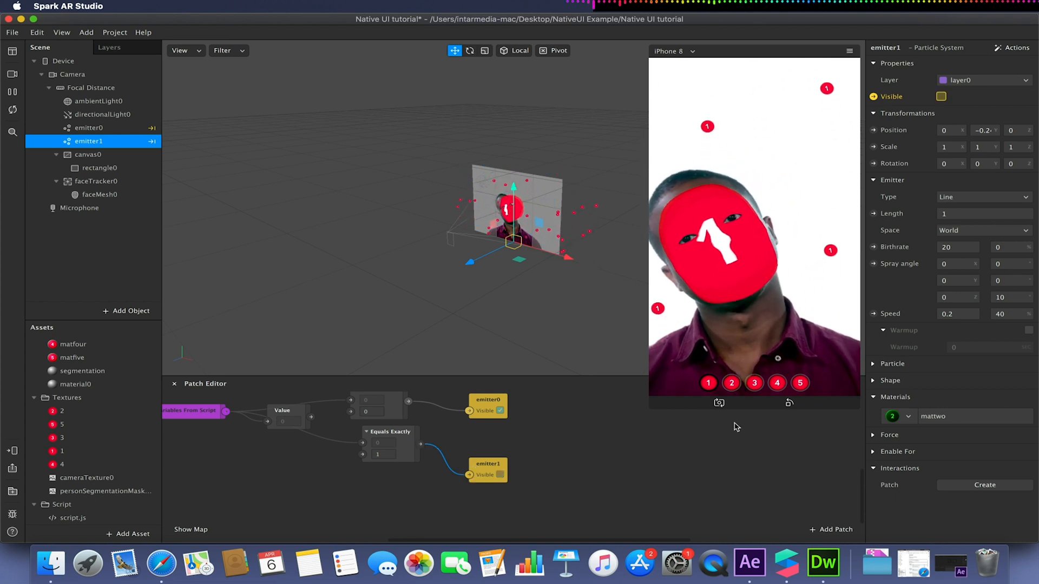
left_click(708, 384)
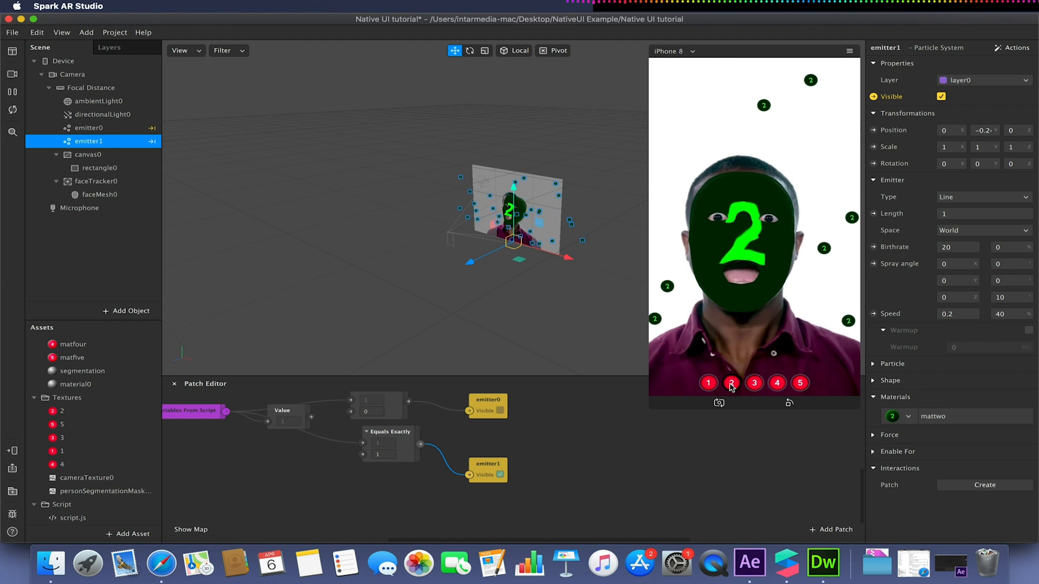
left_click(380, 442)
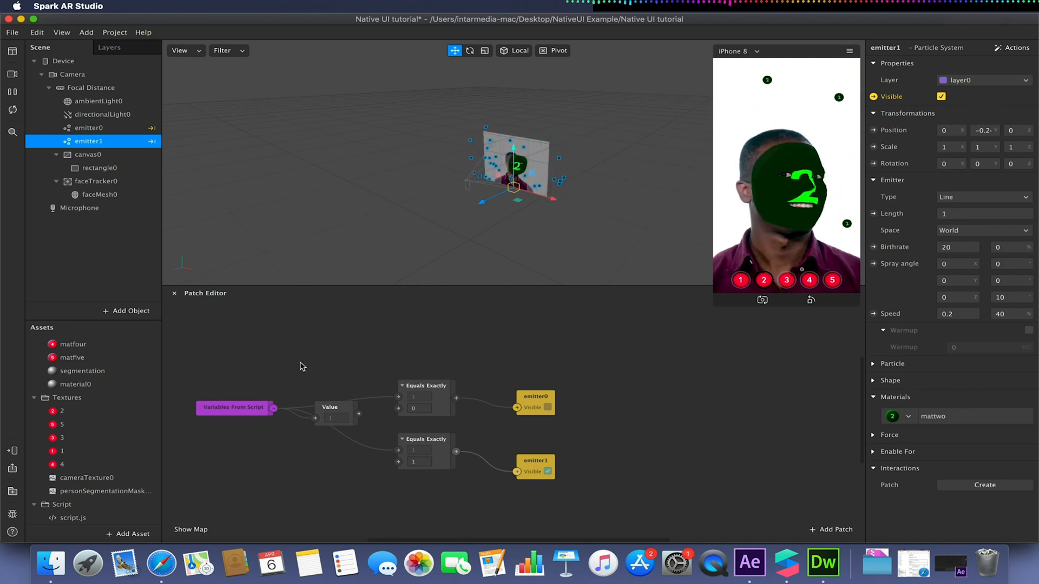
Step: Import 1.png through 9.png from the NativeUI Example folder via Add Asset
left_click(62, 451)
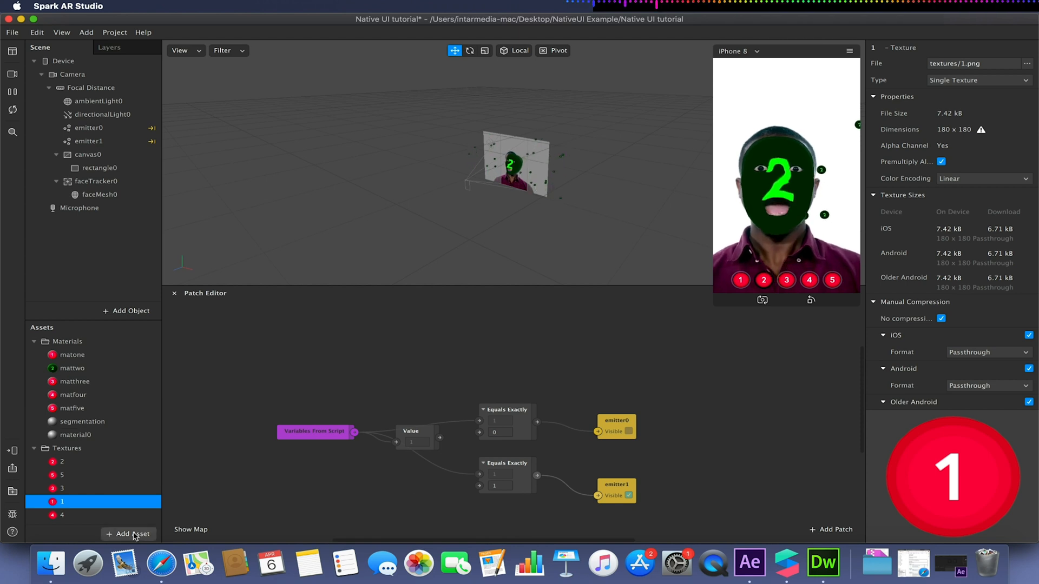
left_click(128, 534)
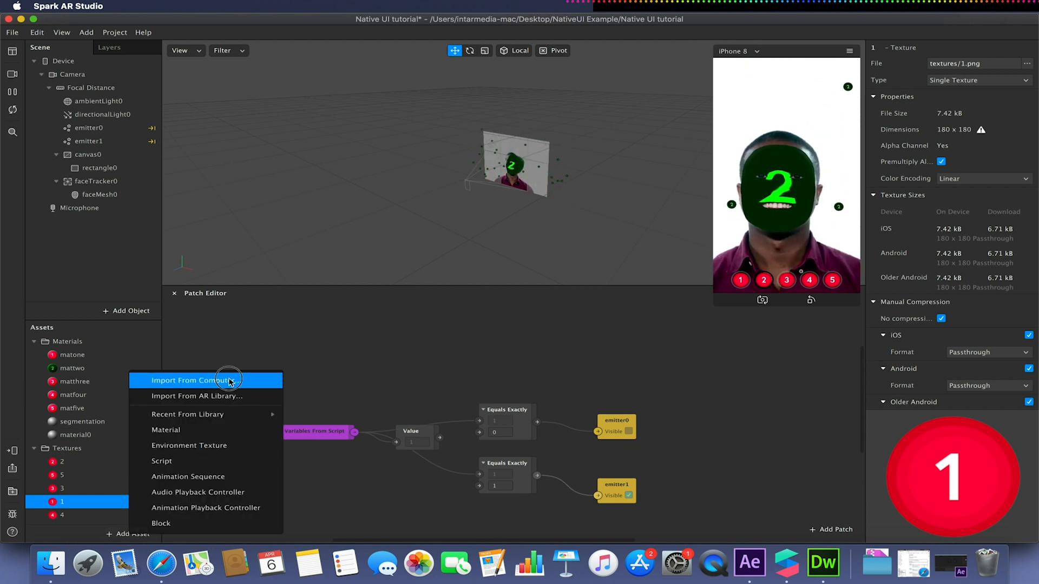
left_click(206, 381)
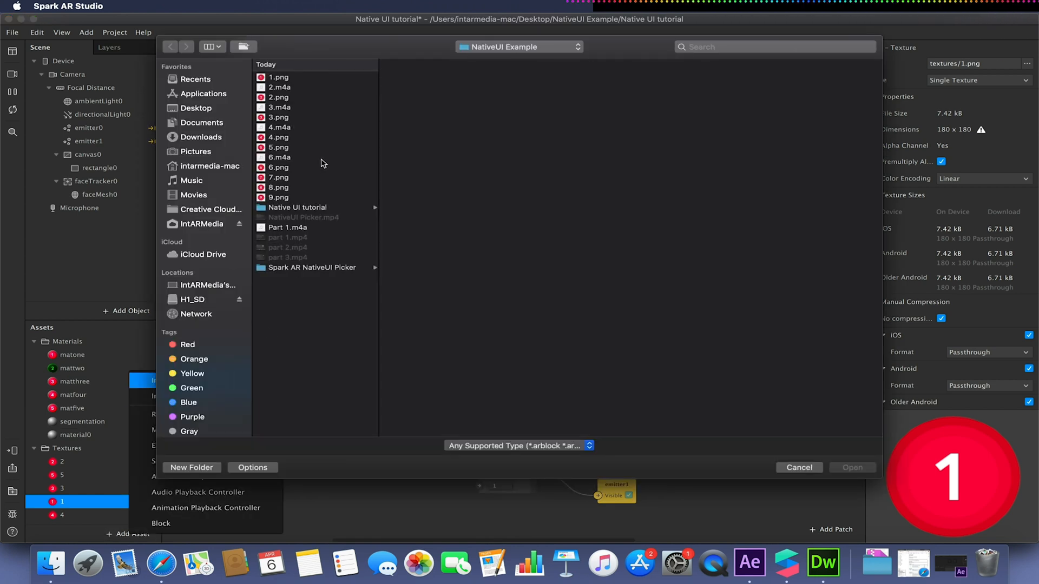
left_click(279, 78)
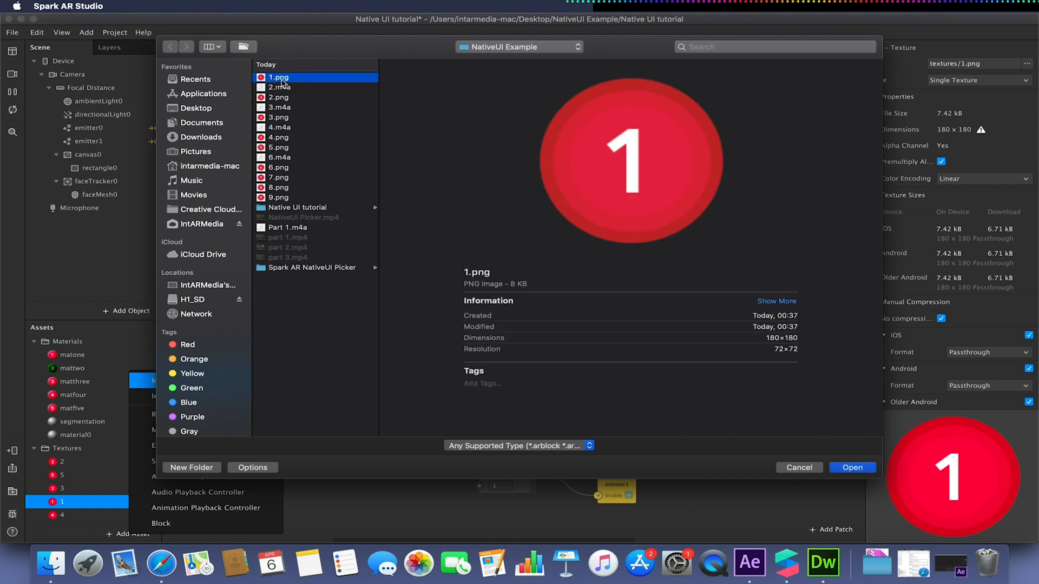
left_click(278, 117)
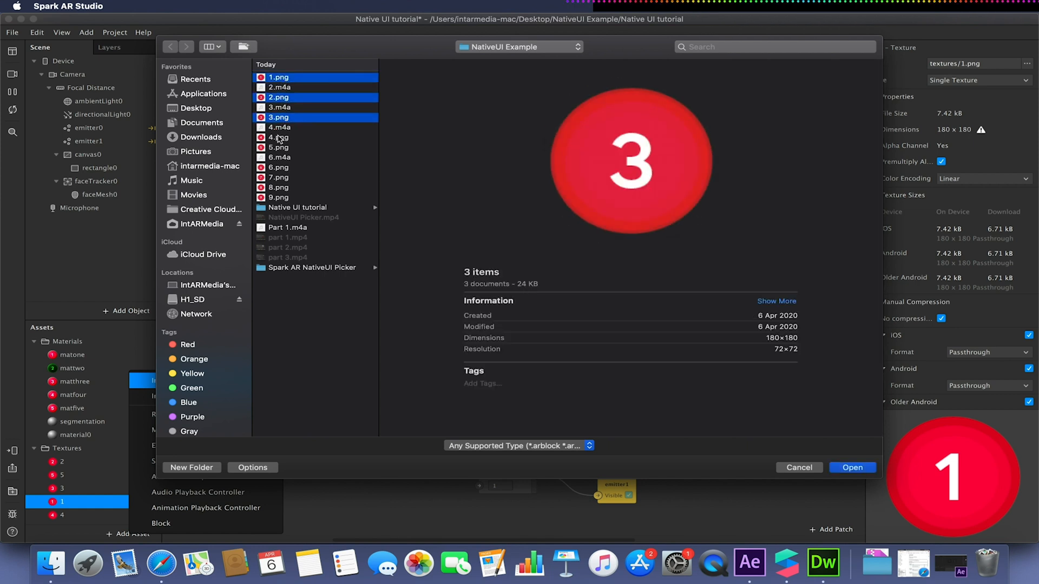
left_click(279, 167)
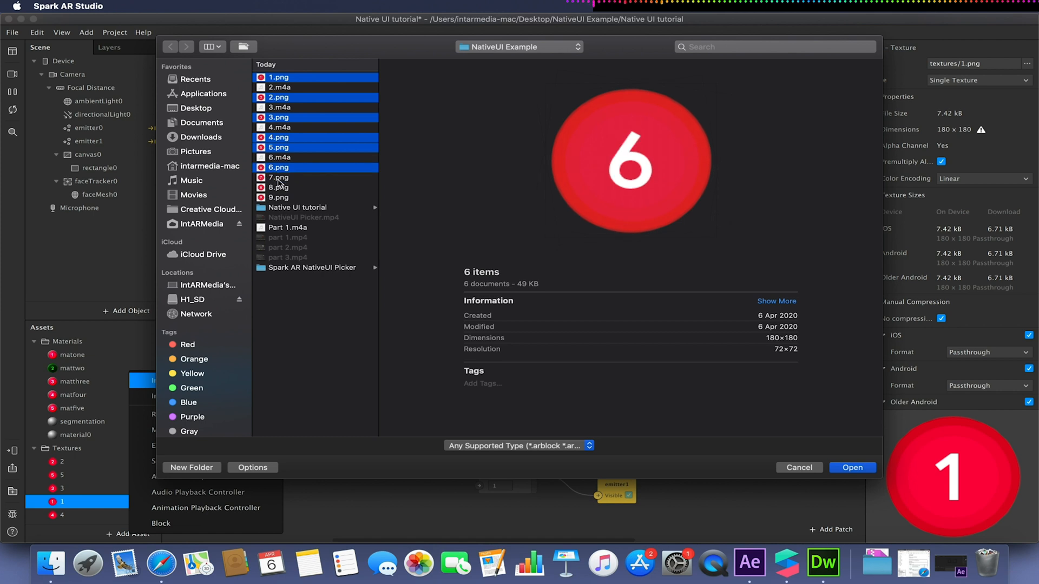
left_click(278, 198)
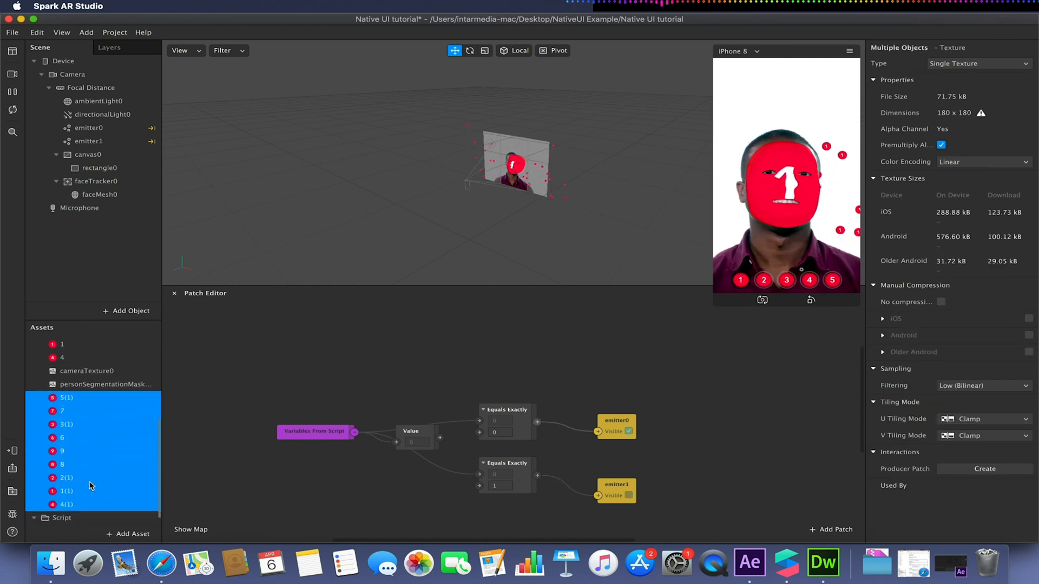
Step: Make the images a Texture Sequence and give matthree a new [1-9] animation sequence at 1 FPS
left_click(975, 63)
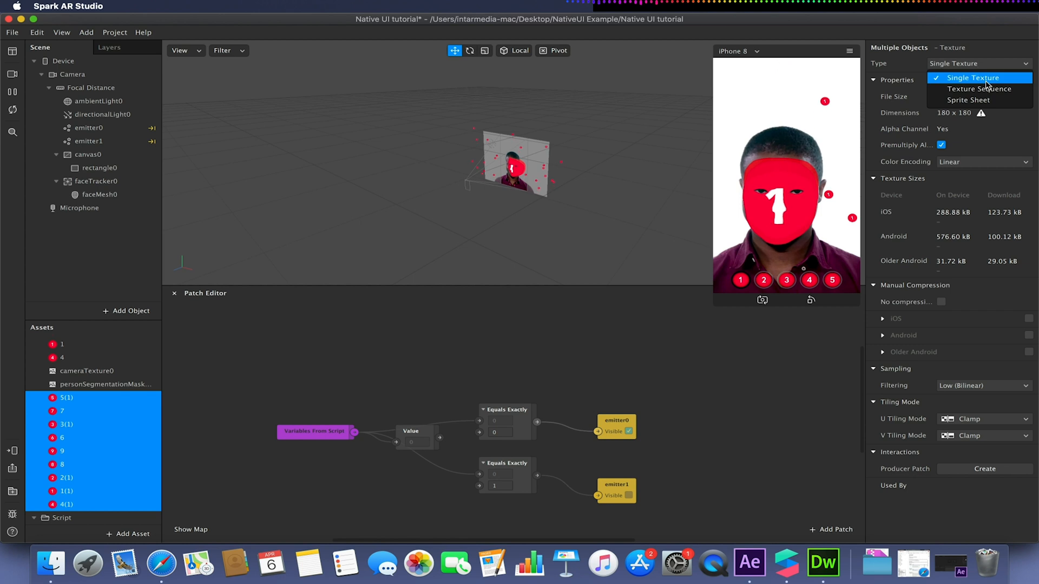
left_click(979, 89)
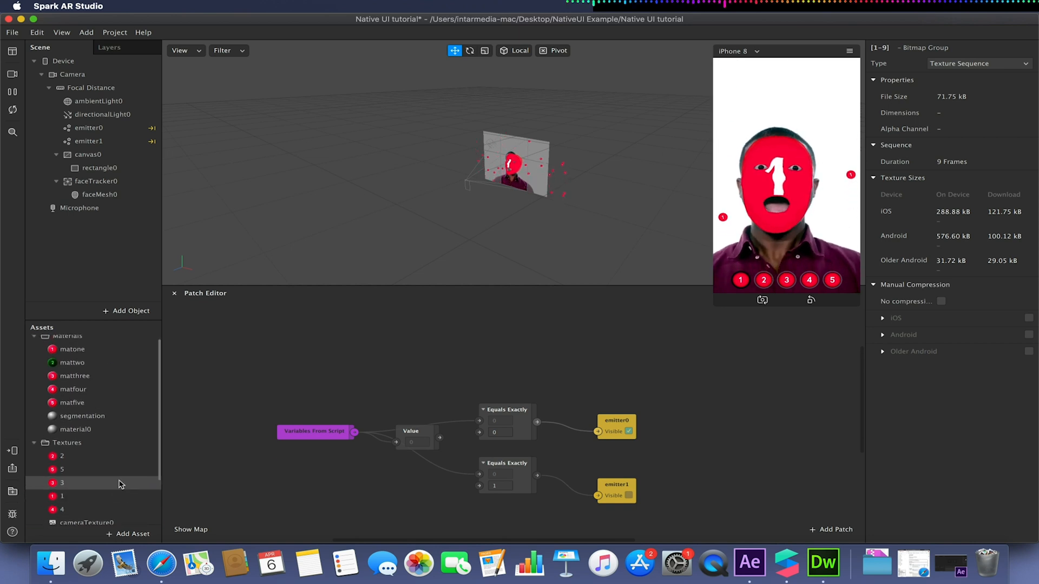
left_click(74, 376)
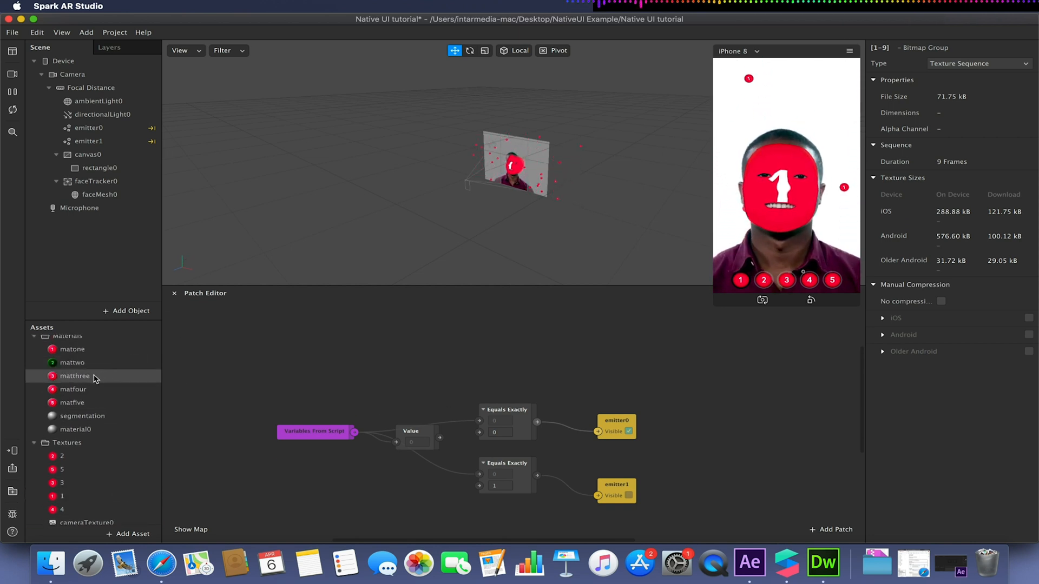
left_click(75, 376)
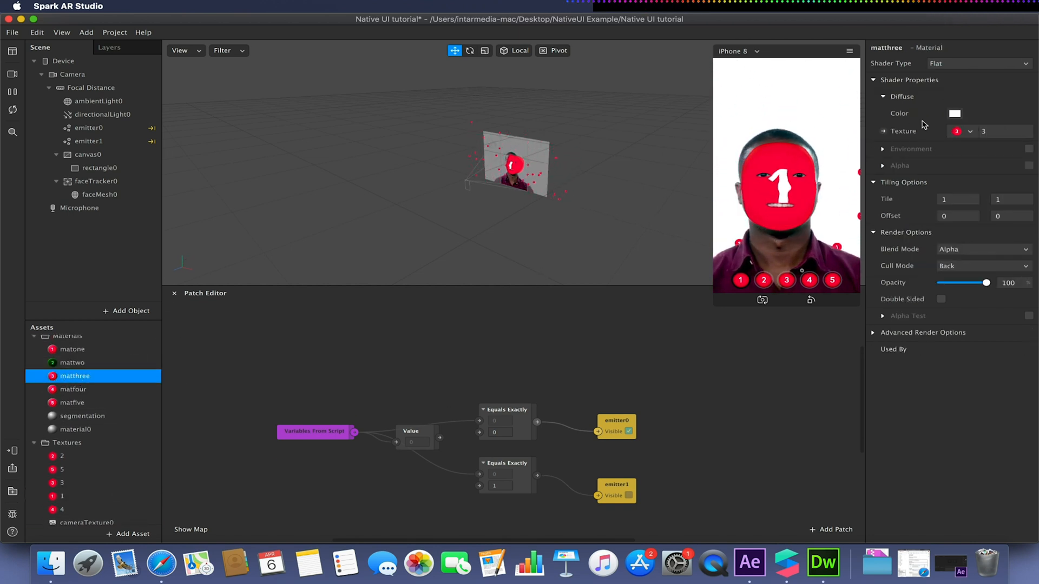
left_click(971, 131)
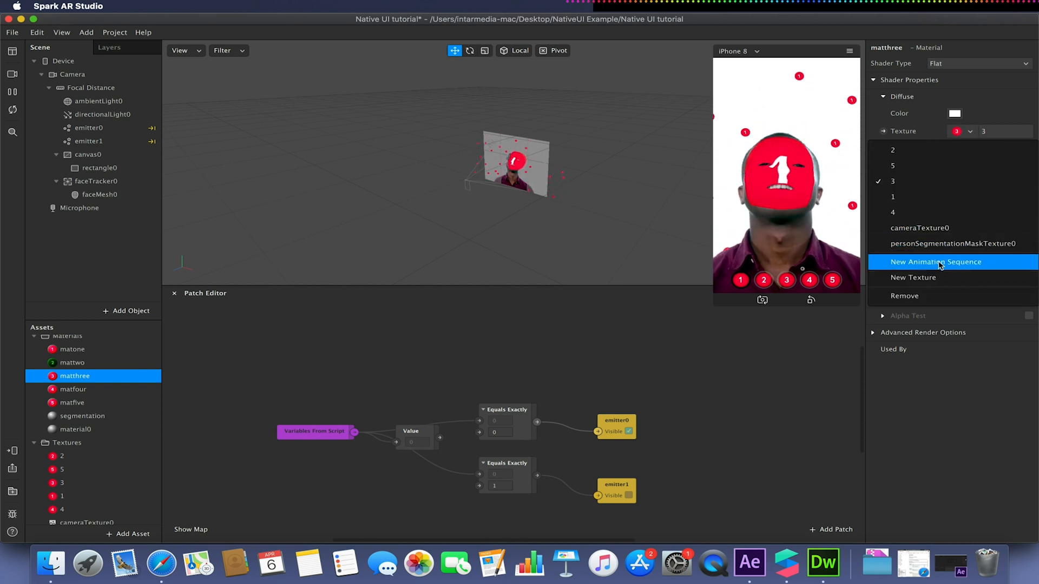
left_click(936, 262)
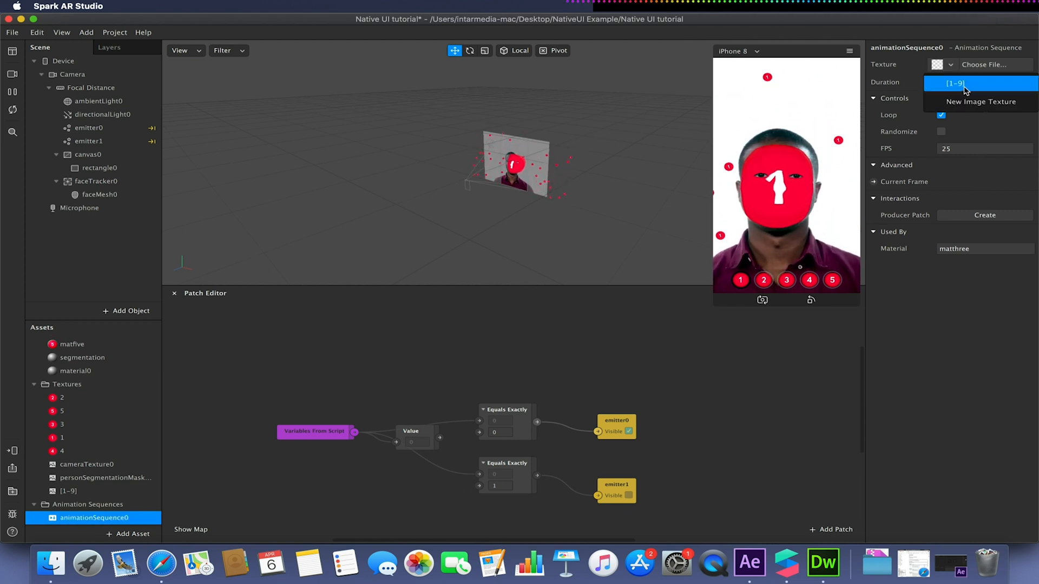
left_click(954, 83)
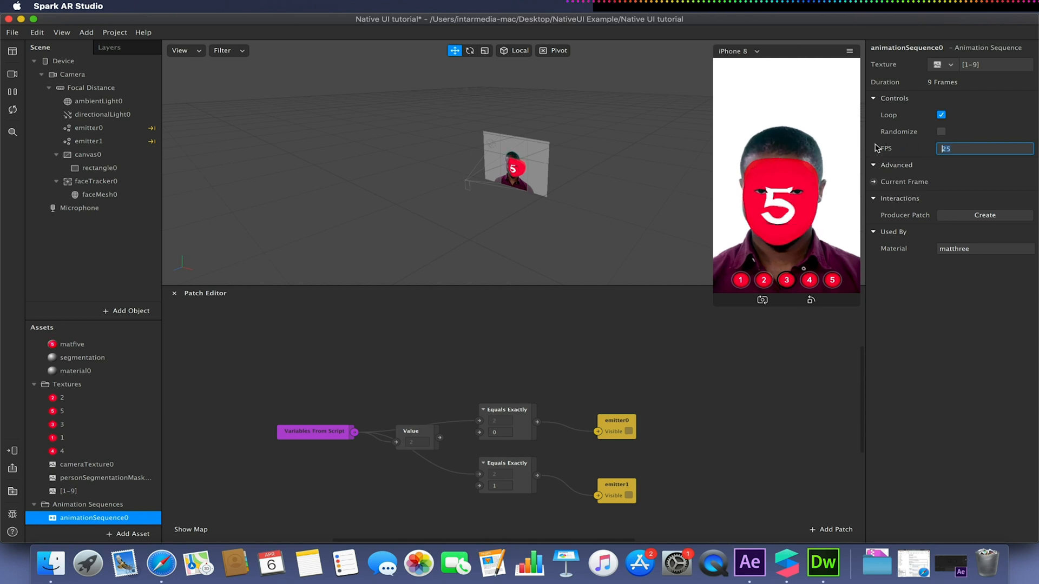
type("1")
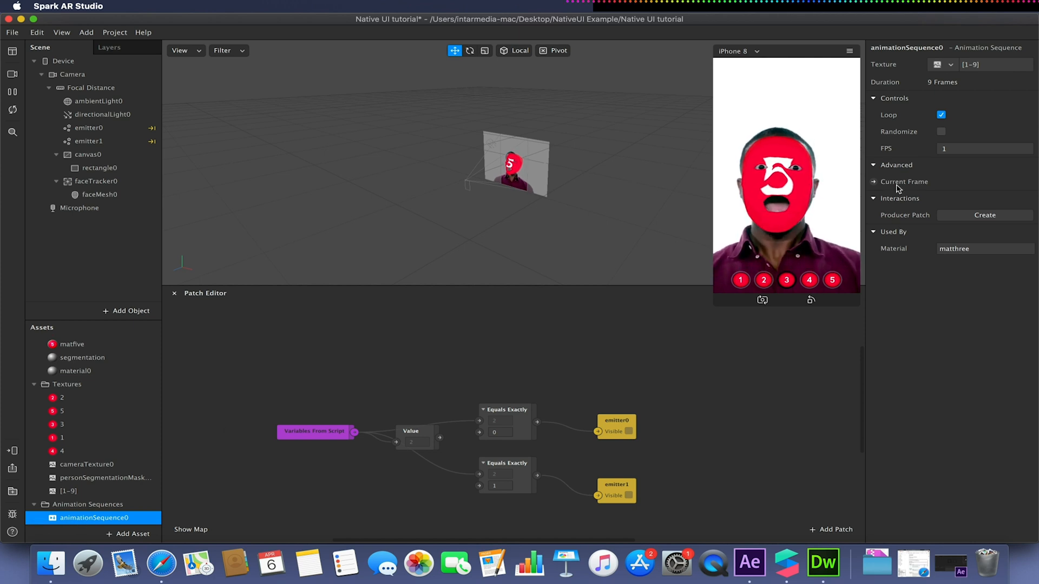
left_click(873, 181)
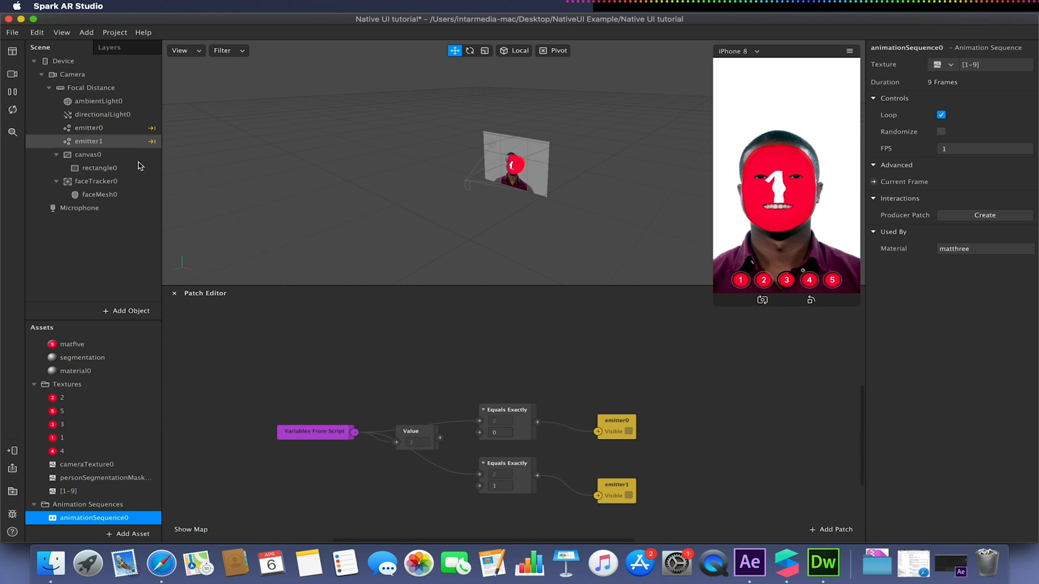
Step: Test the looping 1–9 sequence by trying the third and fourth picker options in the preview
left_click(786, 280)
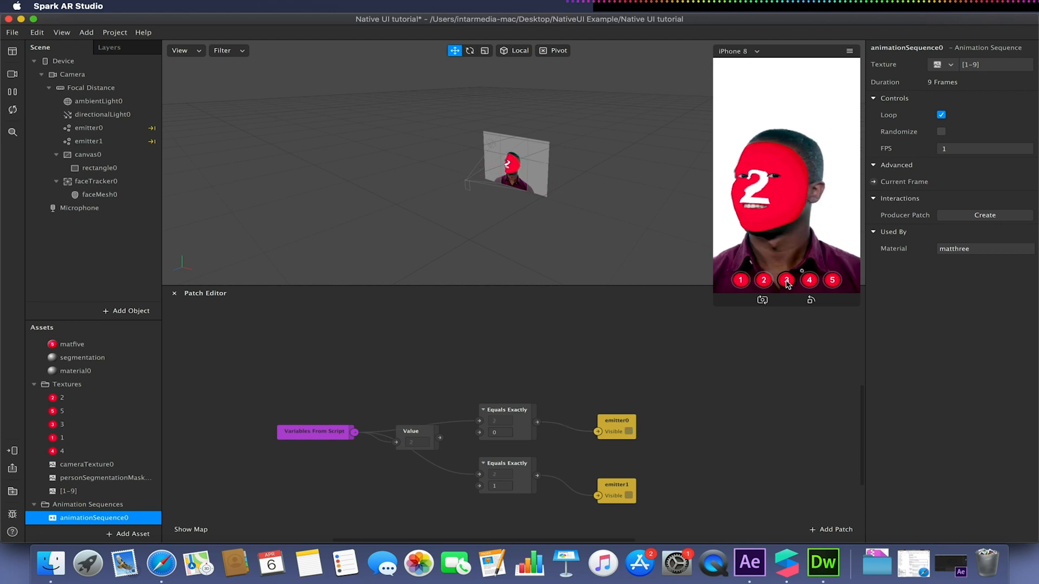
left_click(786, 280)
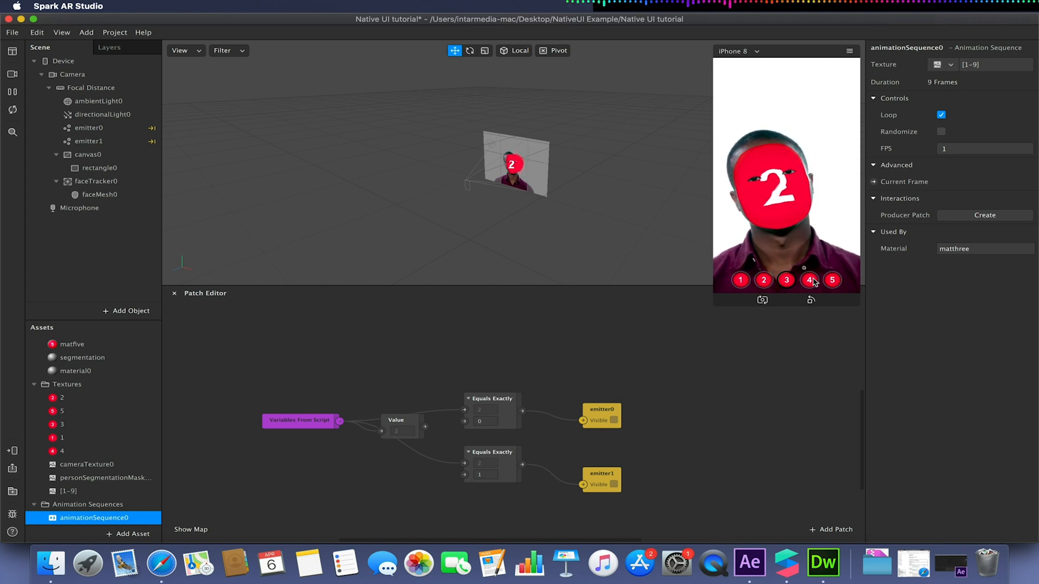
left_click(62, 397)
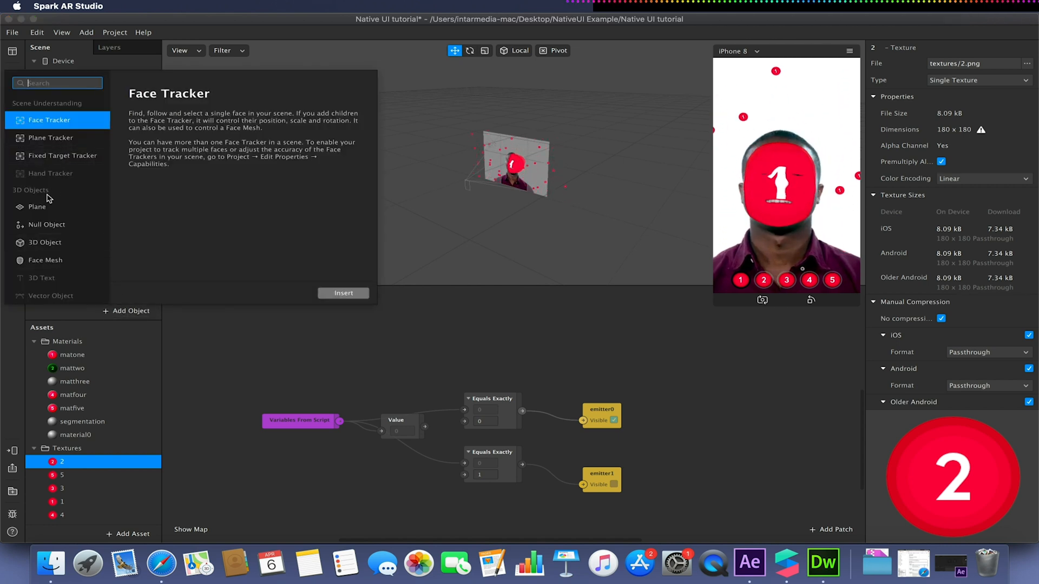
Step: Add plane0 with a new material1 and expand material1's Advanced Render Options
left_click(344, 294)
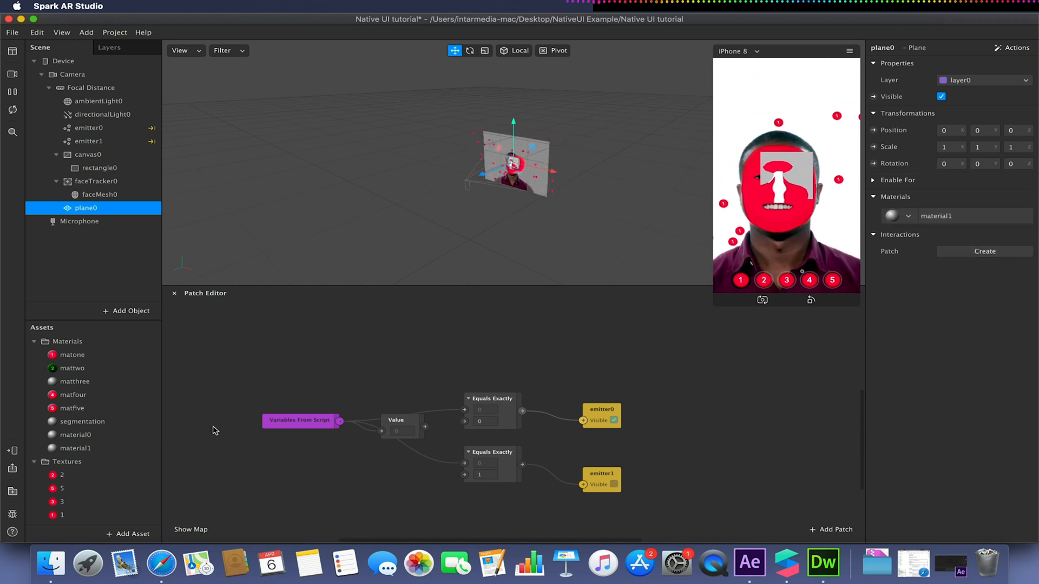
left_click(76, 448)
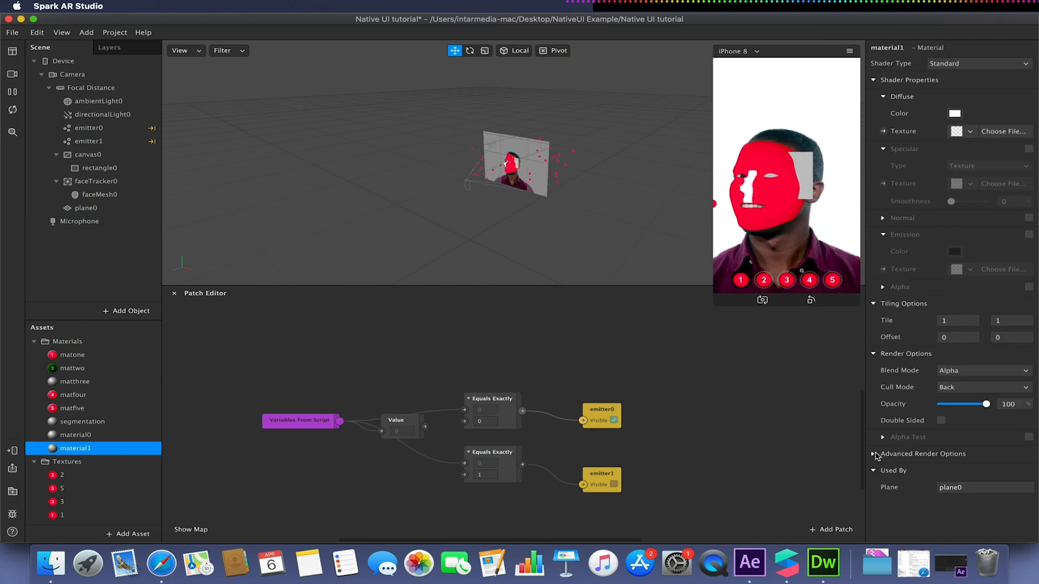
left_click(882, 454)
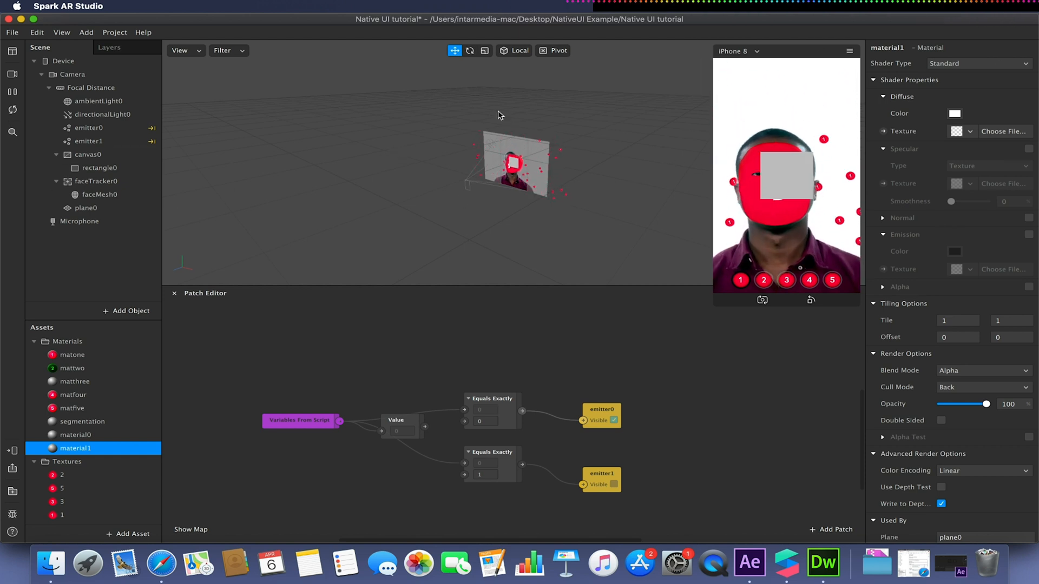
left_click(86, 208)
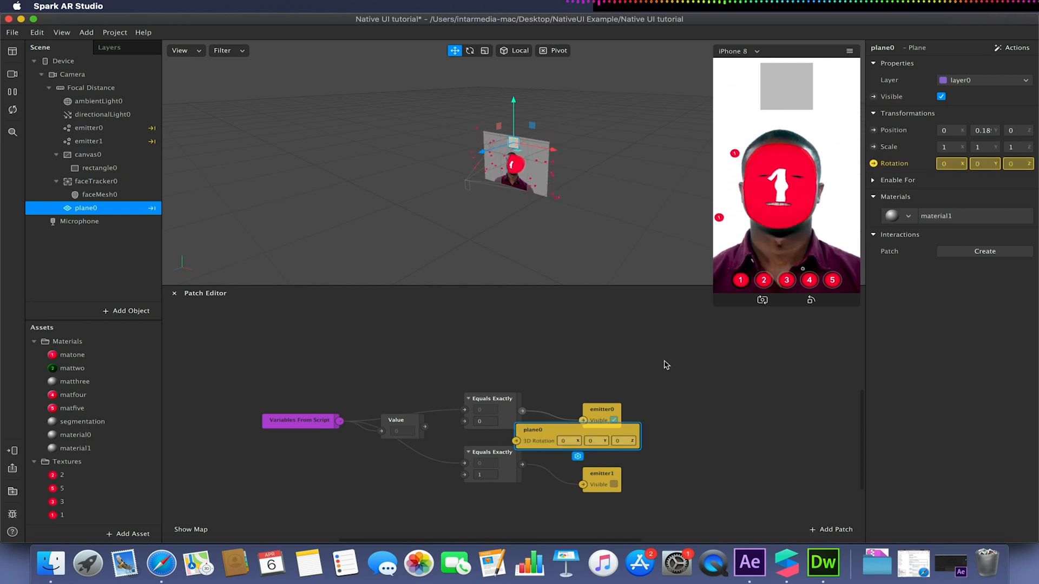
Step: Add Loop Animation and Transition patches ending at Z 180 to drive plane0's 3D Rotation
left_click_drag(576, 430, 727, 356)
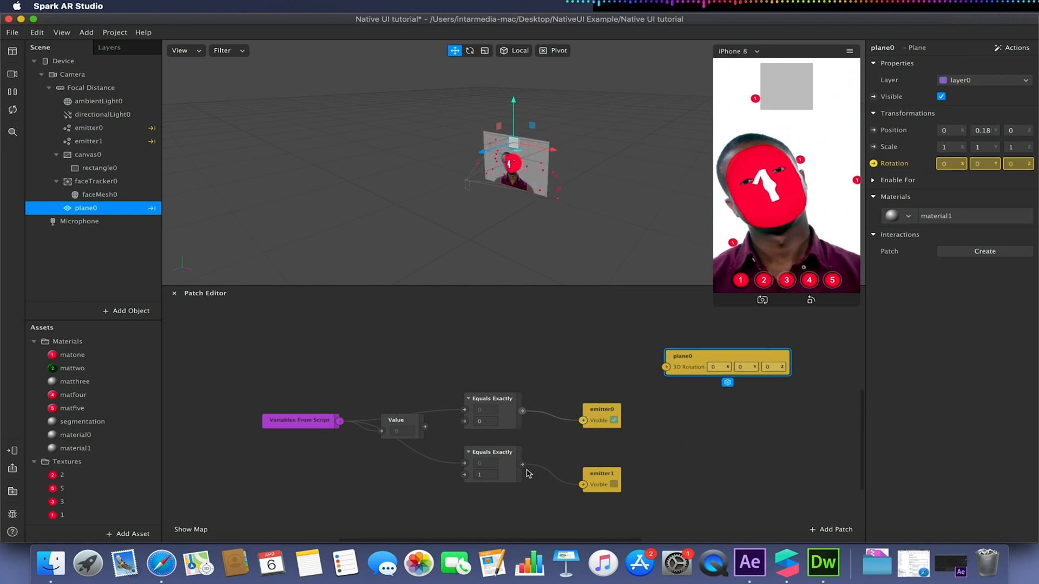
left_click(831, 529)
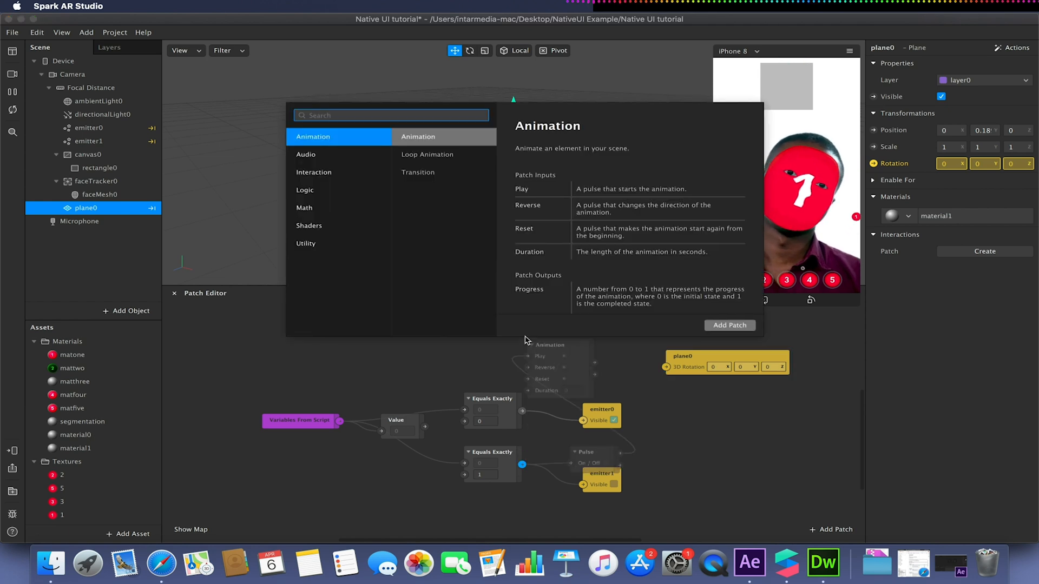
type("loop")
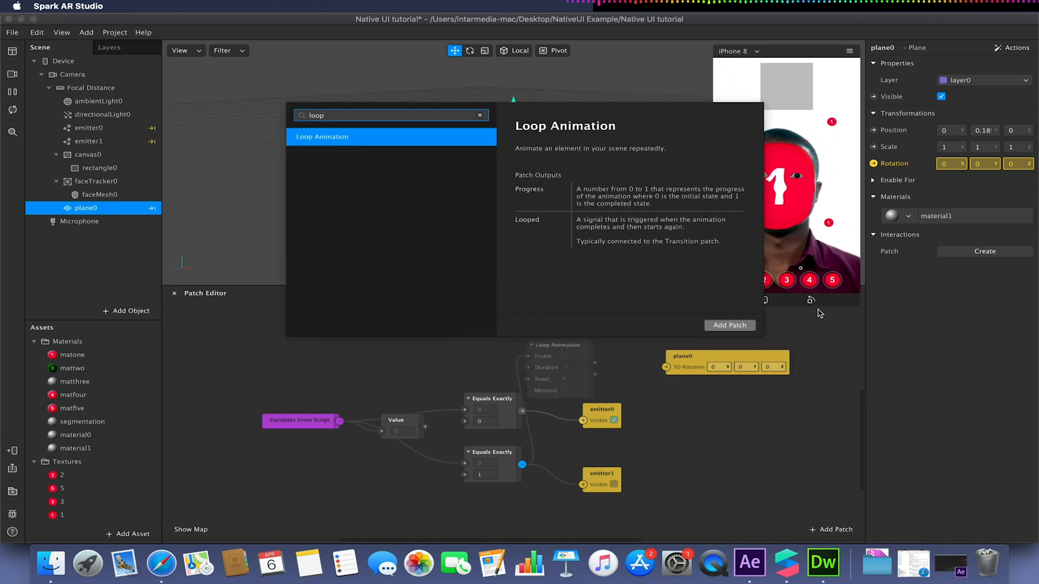
left_click(729, 325)
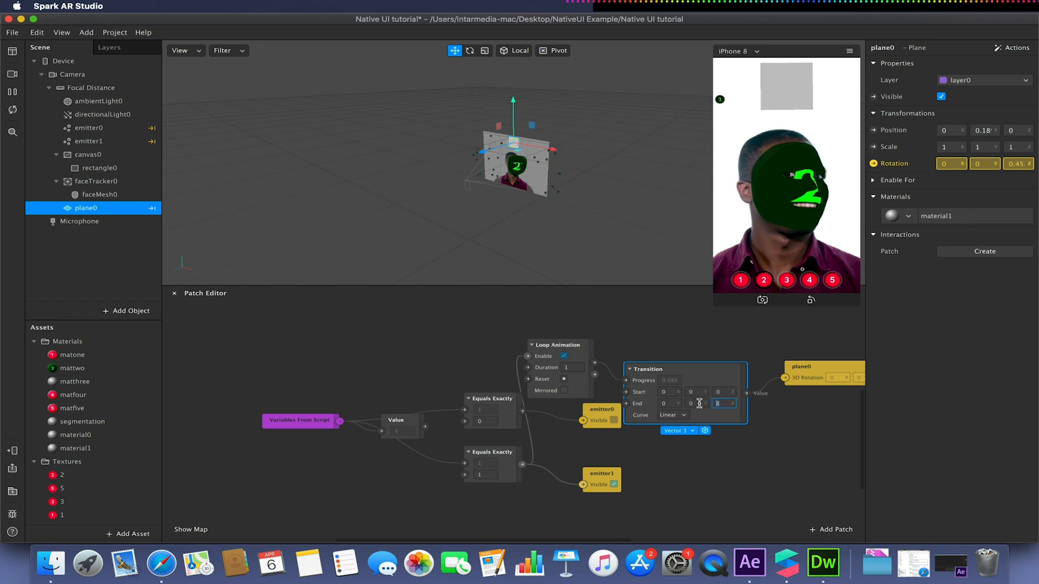
type("180")
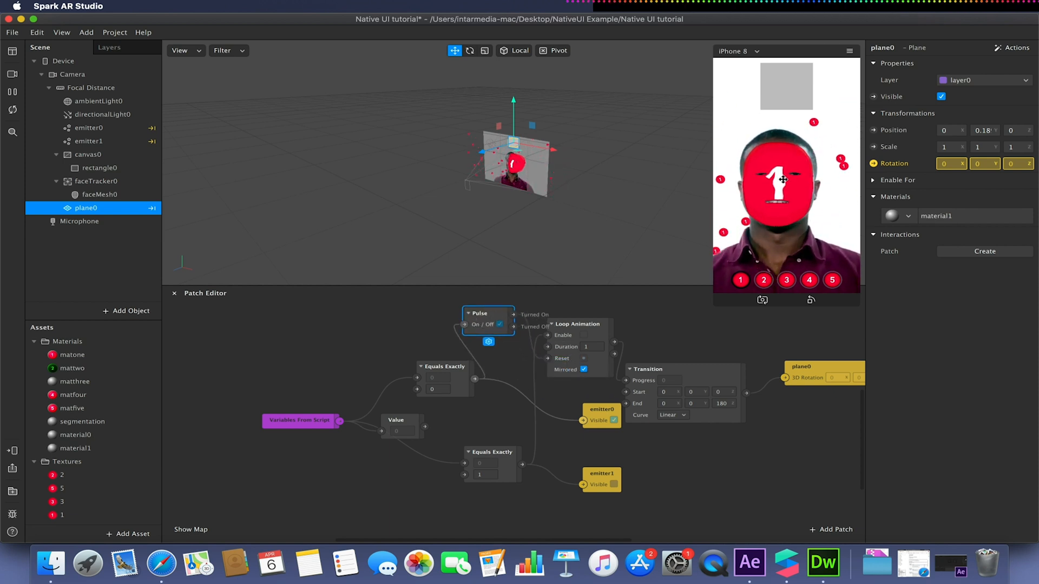
left_click(763, 280)
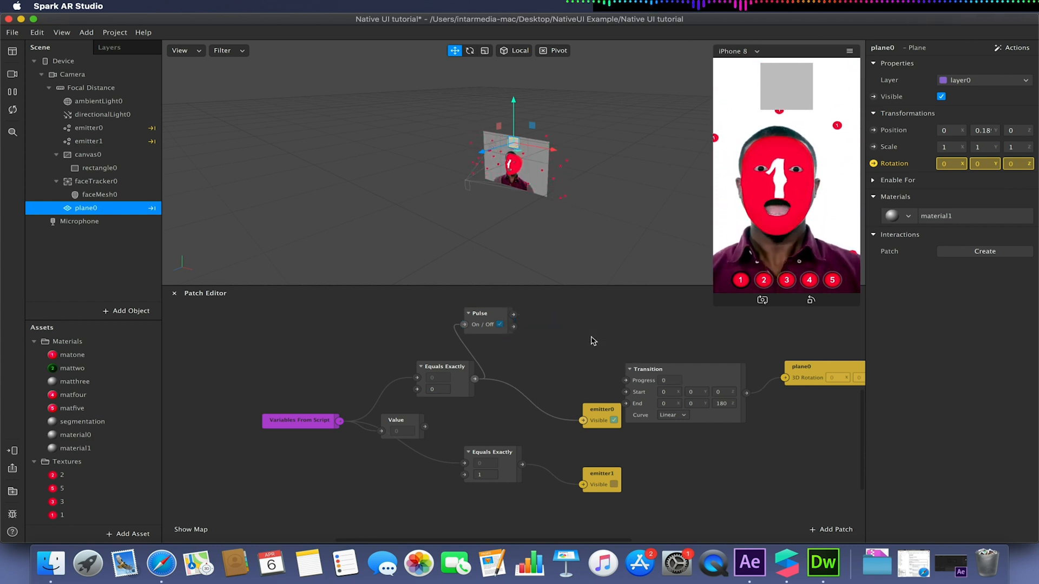
Step: Add an Animation patch and connect its progress into the plane rotation Transition
left_click(830, 530)
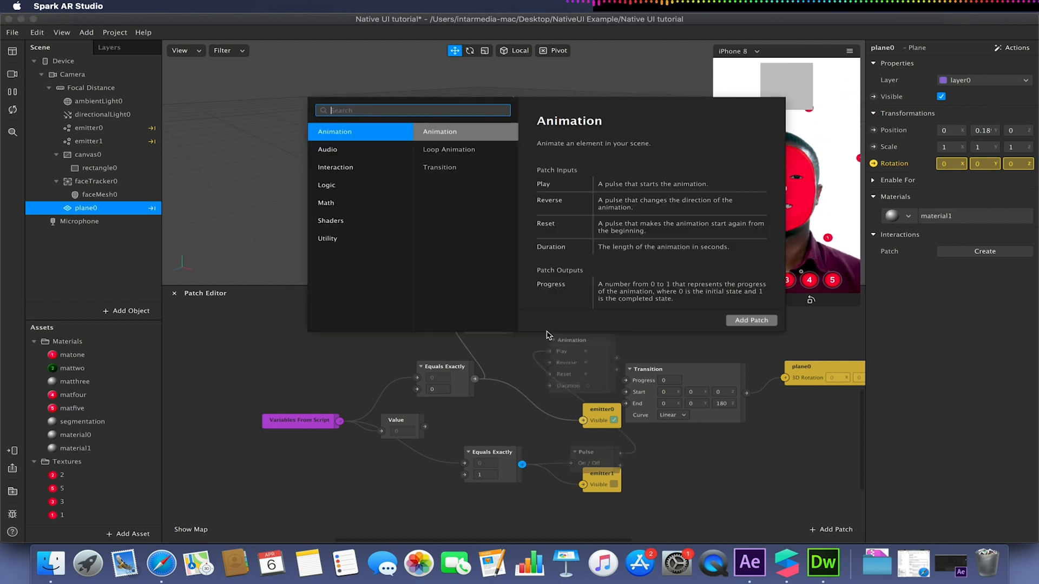
type("animation")
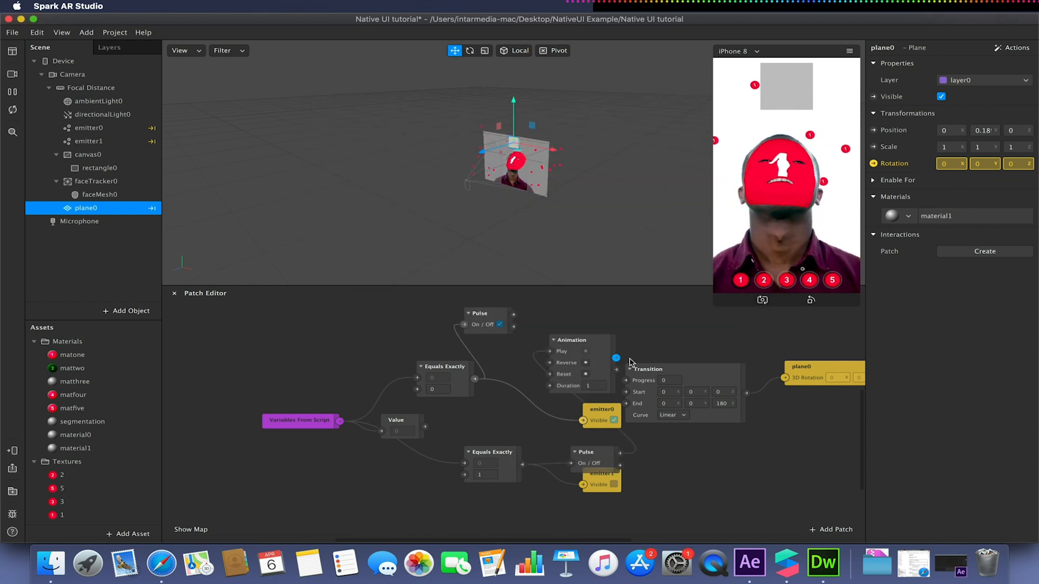
left_click(648, 369)
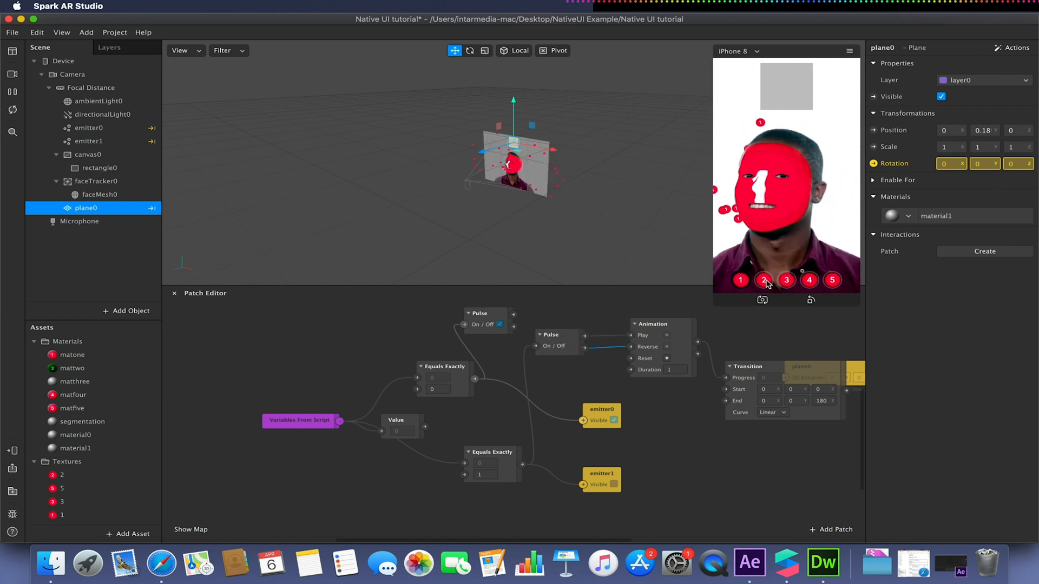
Step: Test picker options 2, 1 and 4 in preview, then move the rotation patch right
left_click(763, 280)
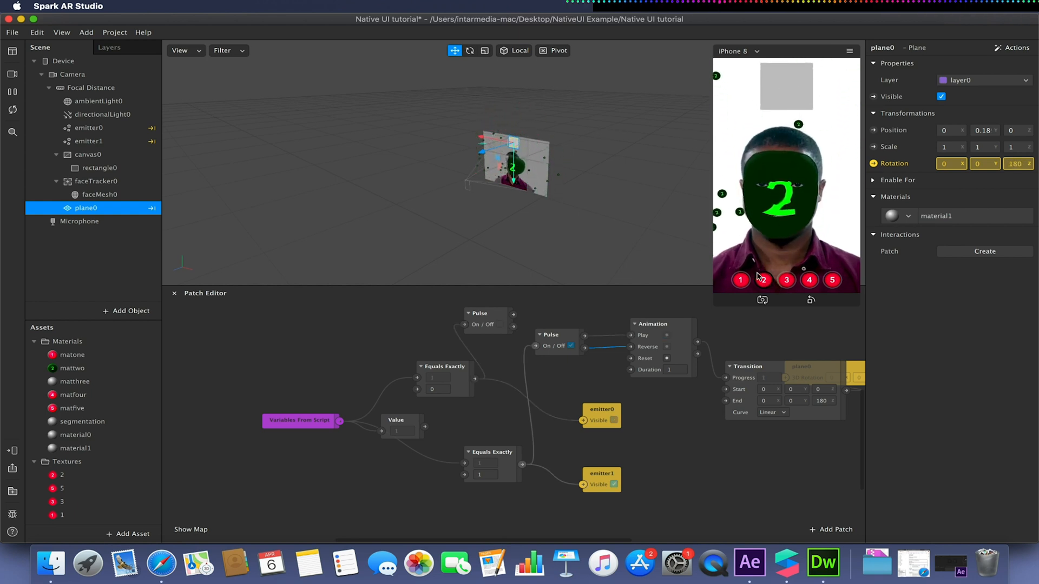
left_click(741, 280)
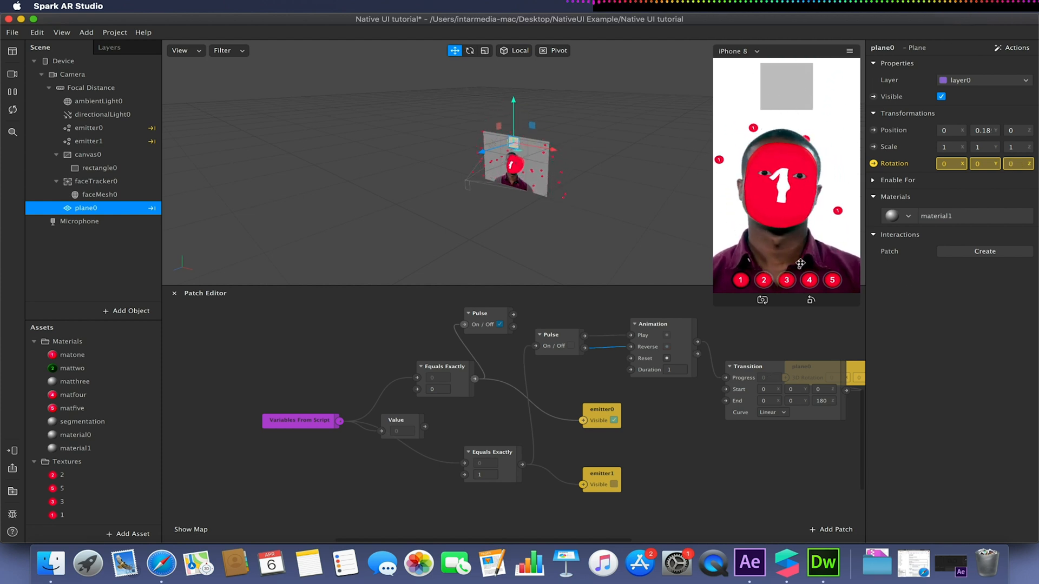
left_click(763, 280)
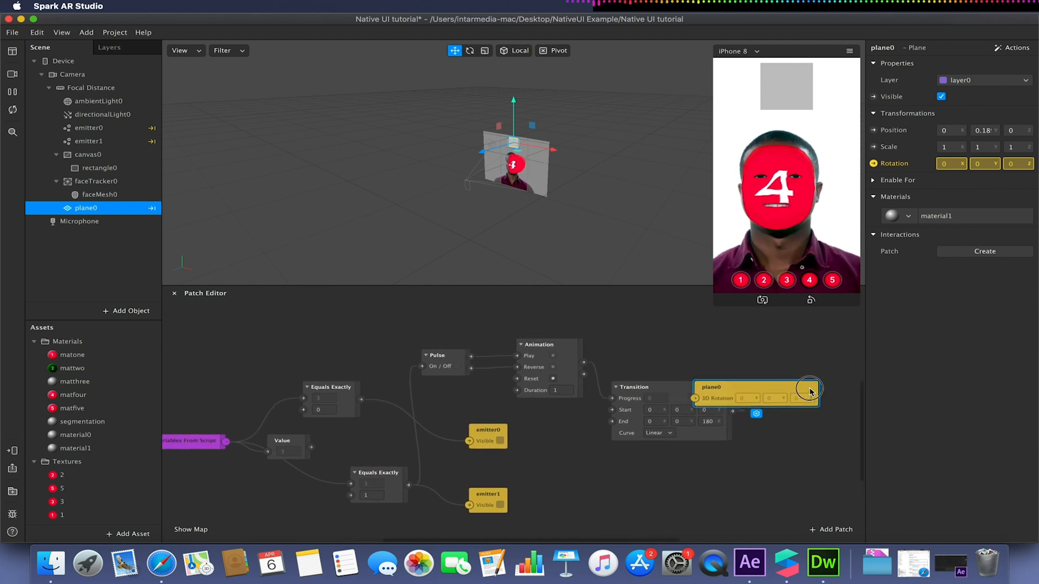
left_click_drag(755, 391, 802, 397)
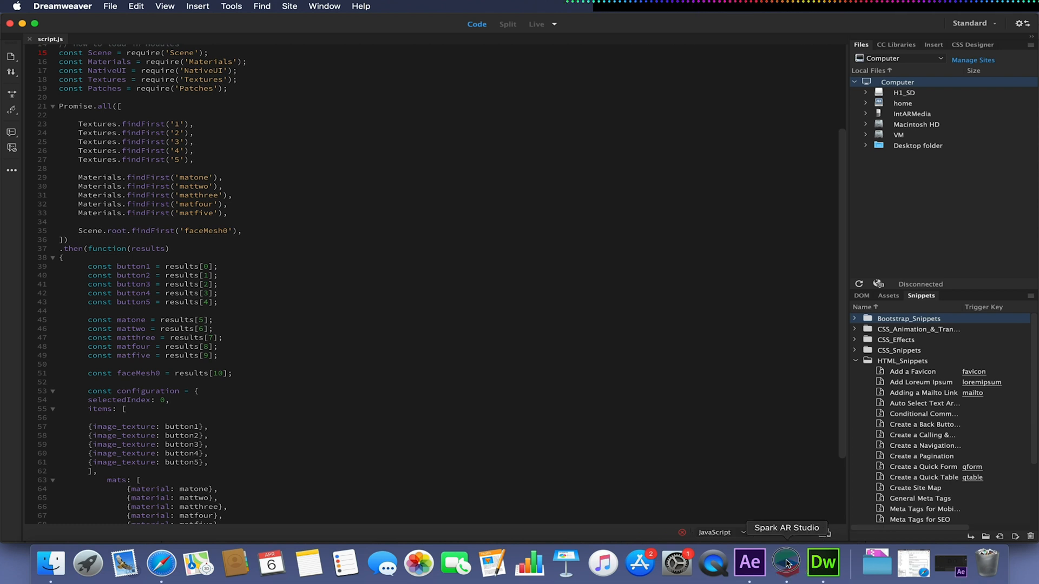
left_click(786, 562)
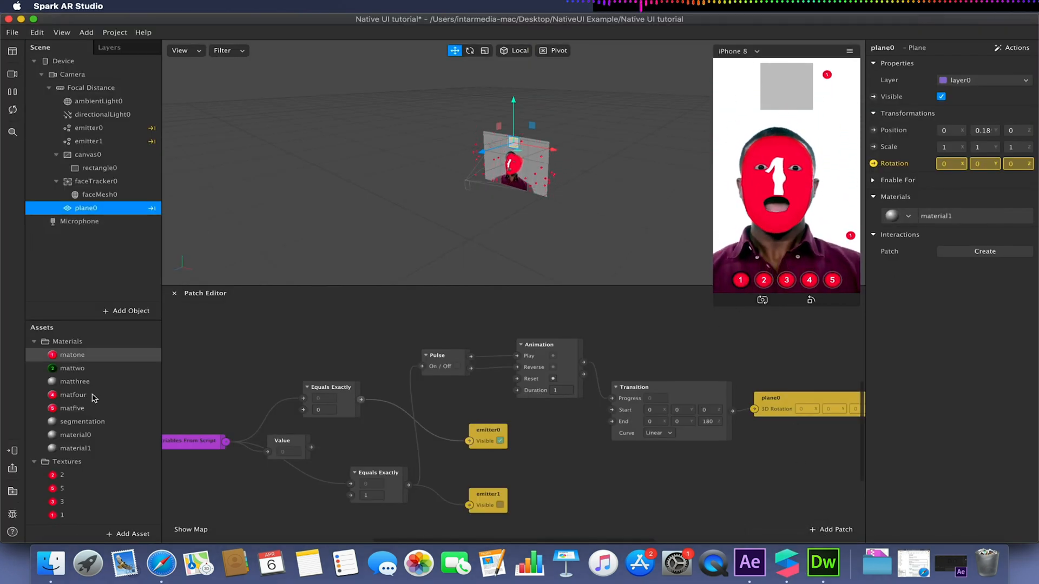
Step: Raise matone's BG Influence to 91 and keep its opacity at 100 after comparing
left_click(72, 355)
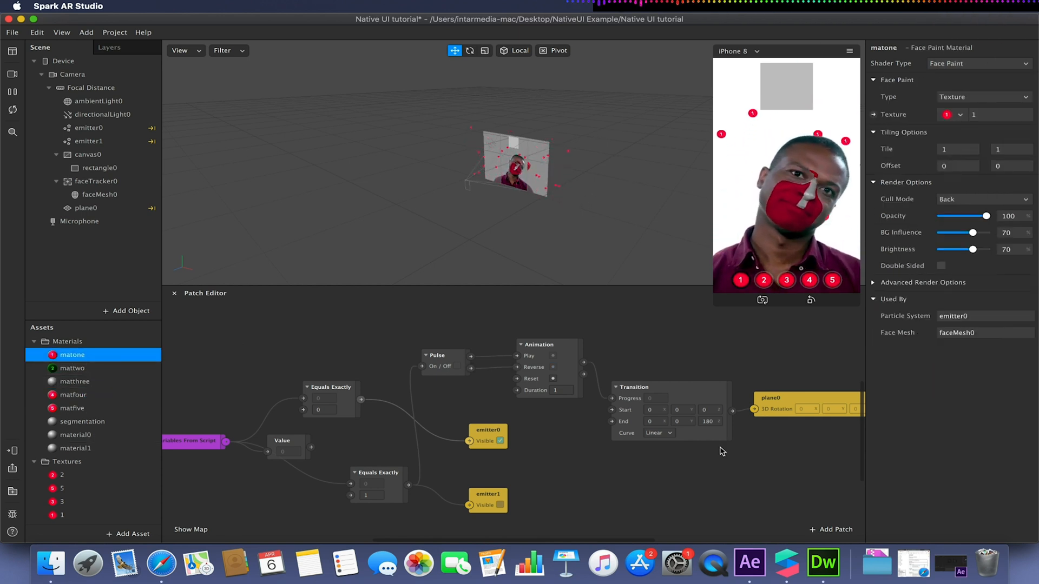
left_click(873, 282)
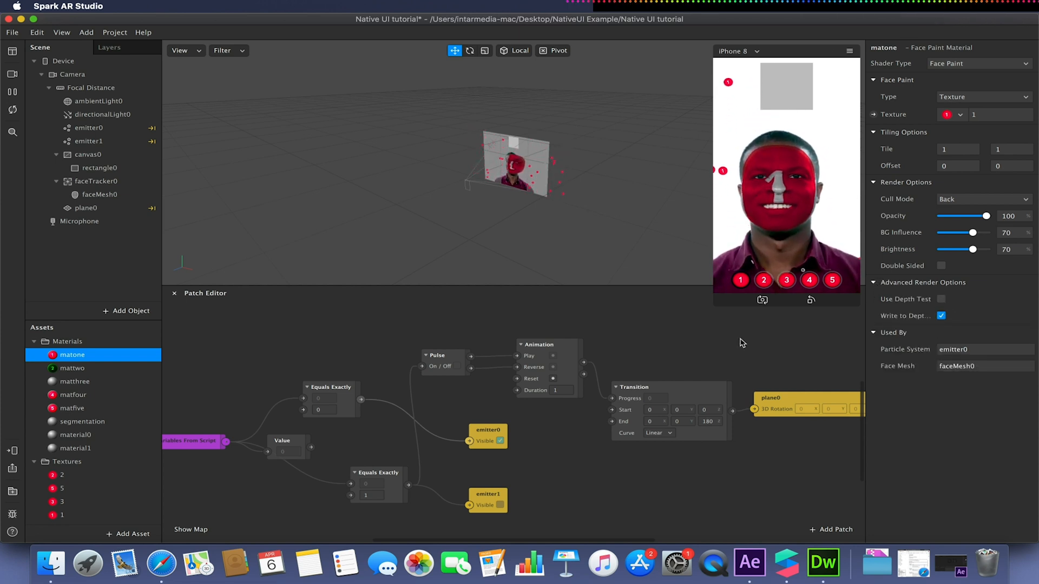
left_click_drag(973, 233, 982, 233)
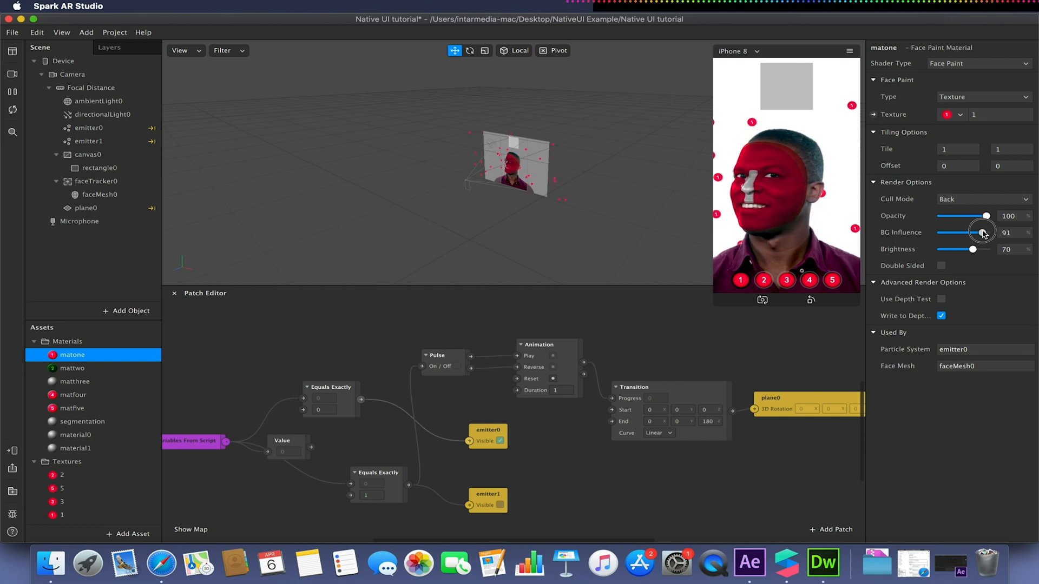
left_click_drag(986, 216, 968, 216)
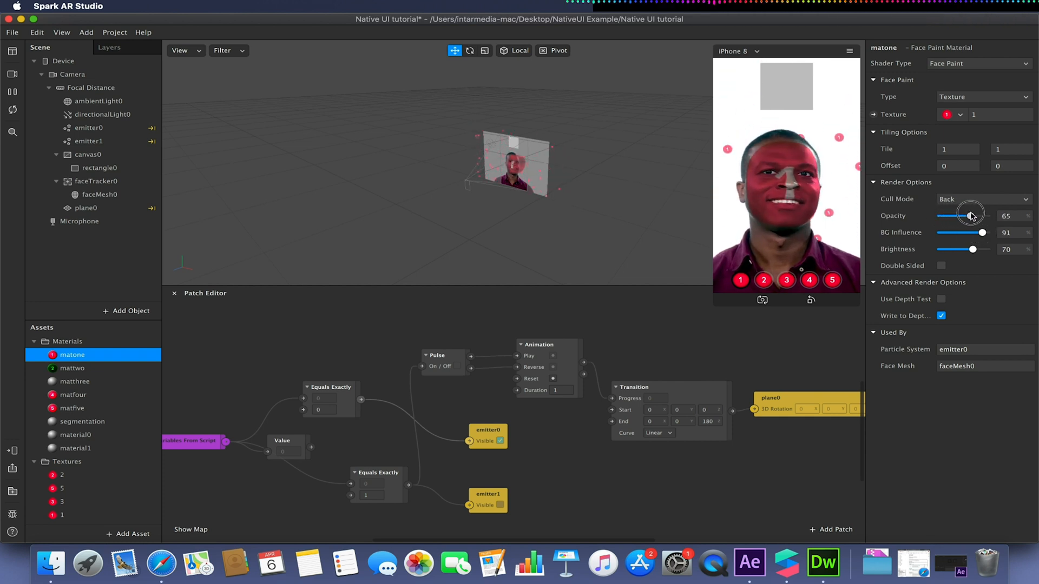
left_click_drag(969, 216, 987, 216)
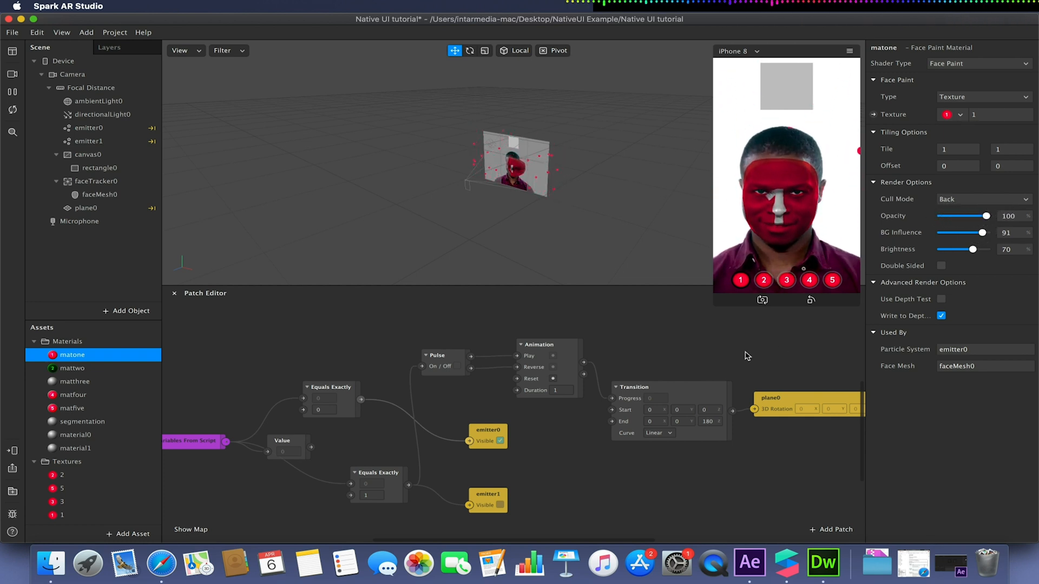